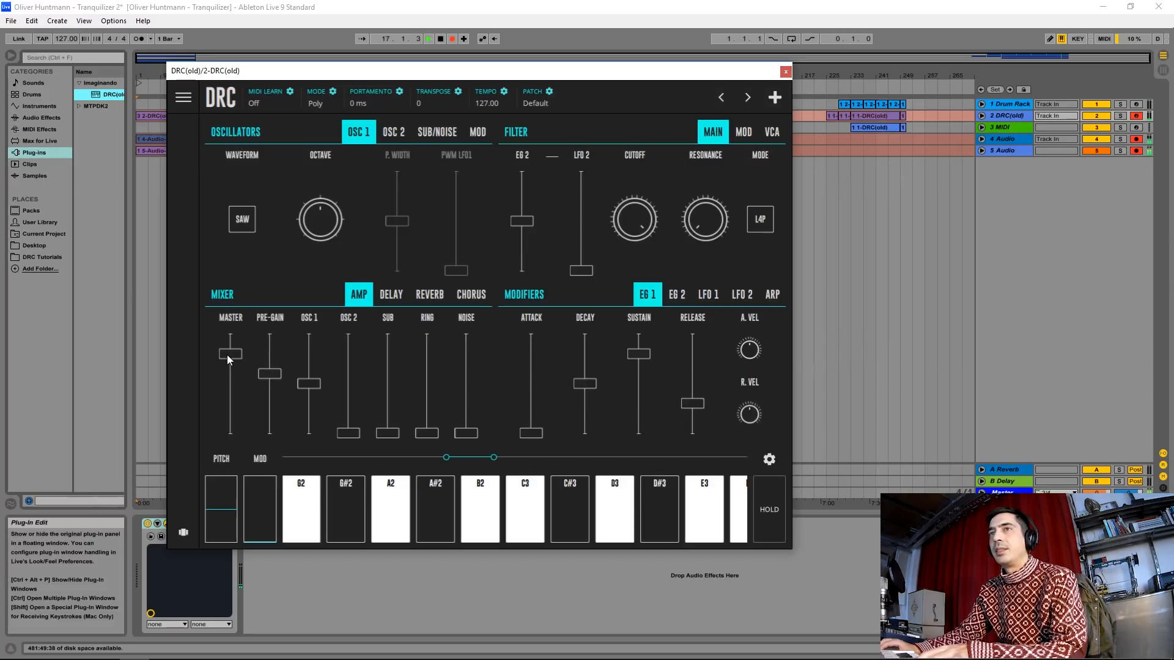
Step: Lower the DRC master slightly, raise pre-gain, and bring the sub oscillator level up
{"action": "left_click_drag", "start_coordinate": [230, 353], "coordinate": [230, 366]}
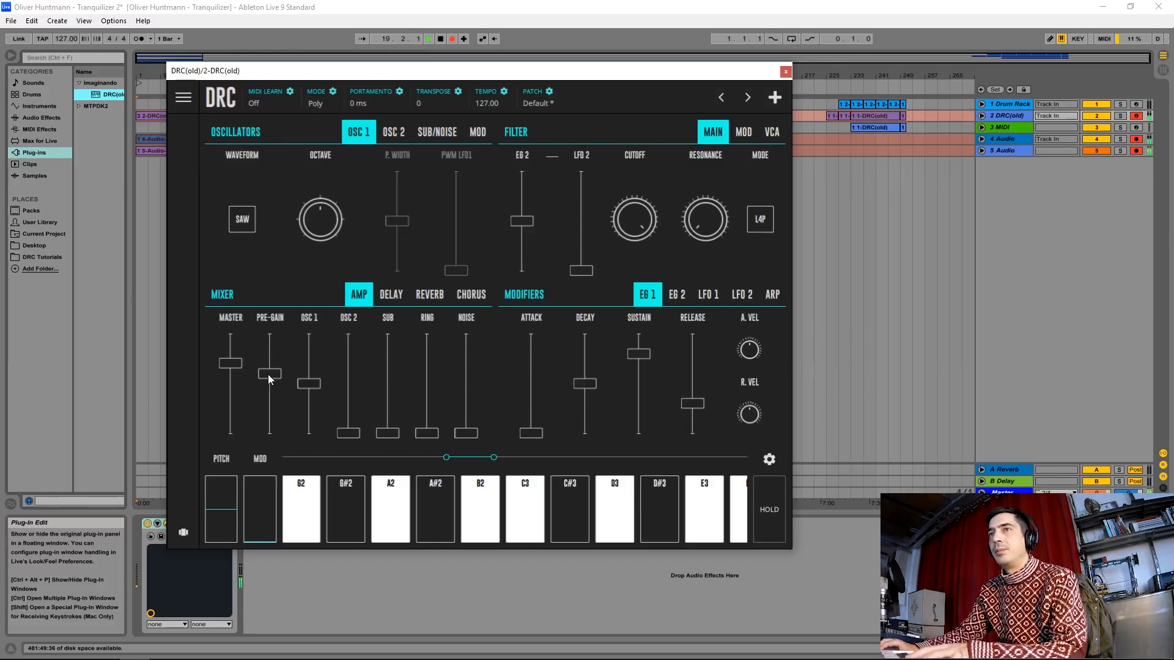
{"action": "left_click_drag", "start_coordinate": [269, 372], "coordinate": [269, 366]}
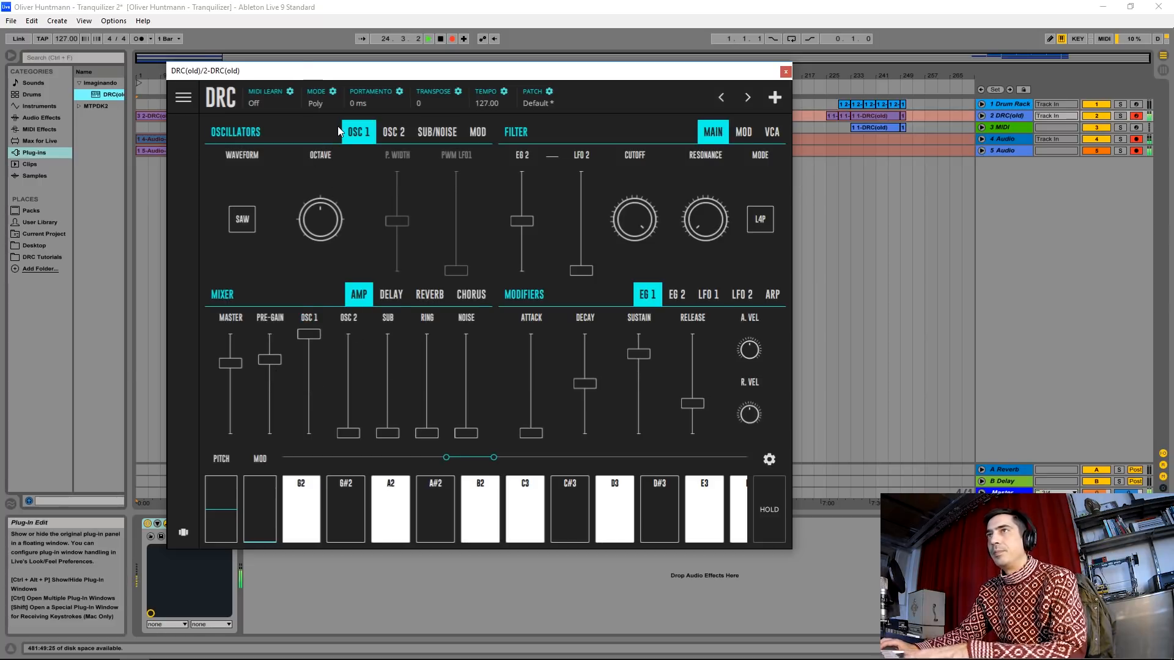
{"action": "left_click", "coordinate": [436, 133]}
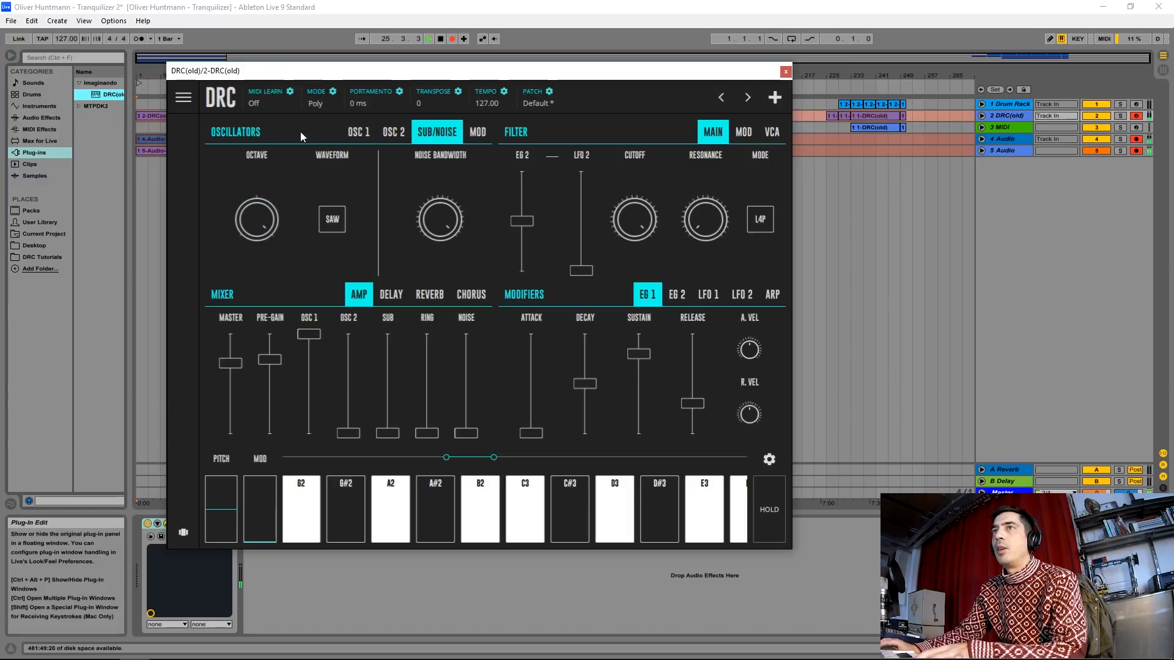
{"action": "left_click", "coordinate": [358, 132]}
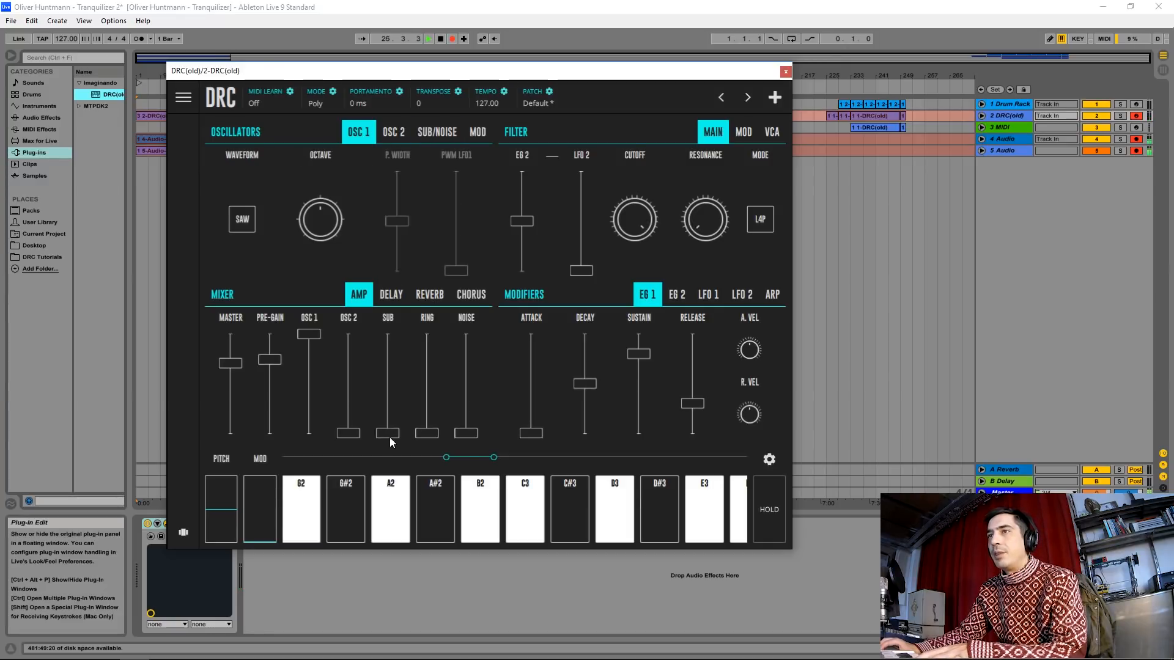
{"action": "left_click_drag", "start_coordinate": [387, 433], "coordinate": [387, 384]}
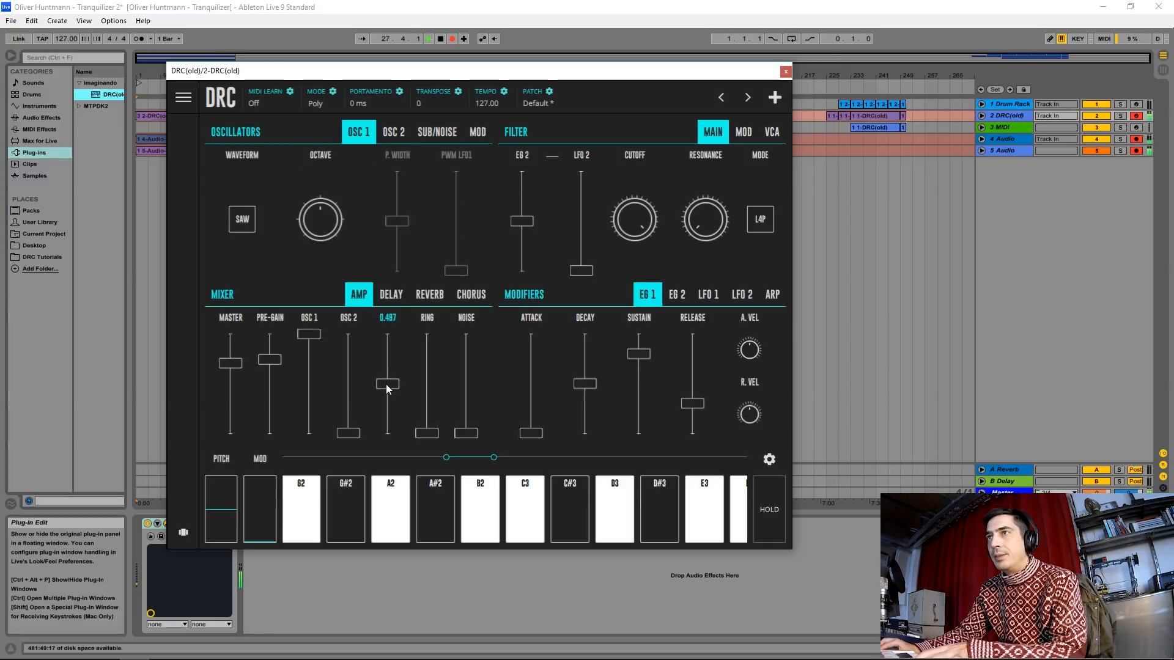
{"action": "left_click_drag", "start_coordinate": [388, 388], "coordinate": [387, 366]}
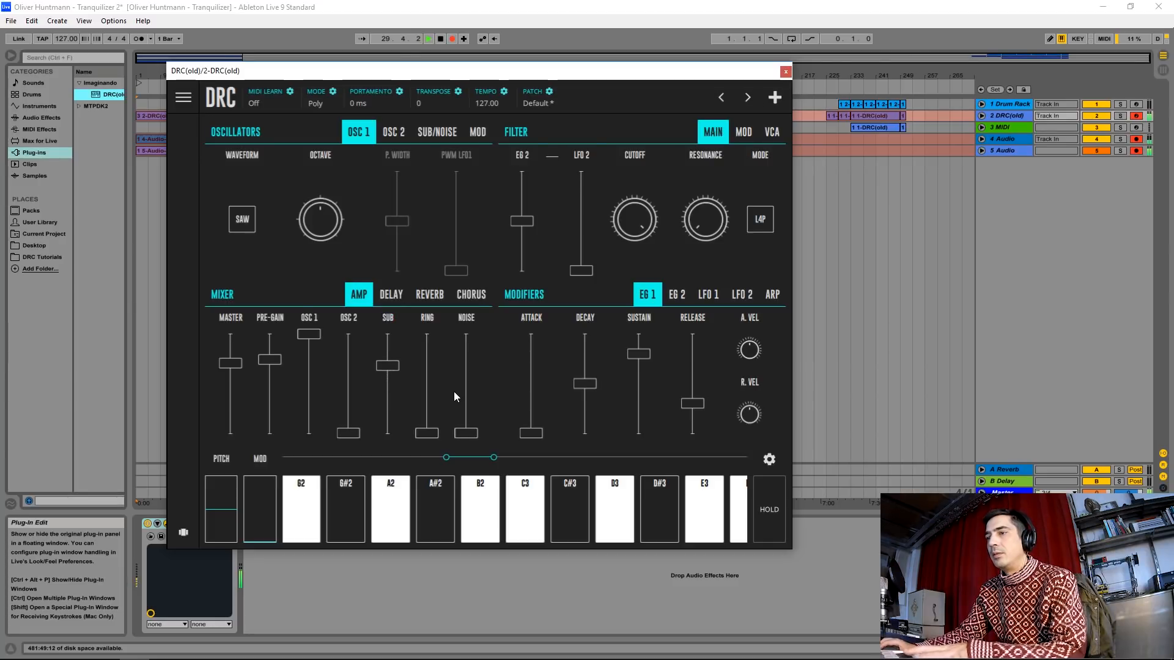
{"action": "mouse_move", "coordinate": [433, 302]}
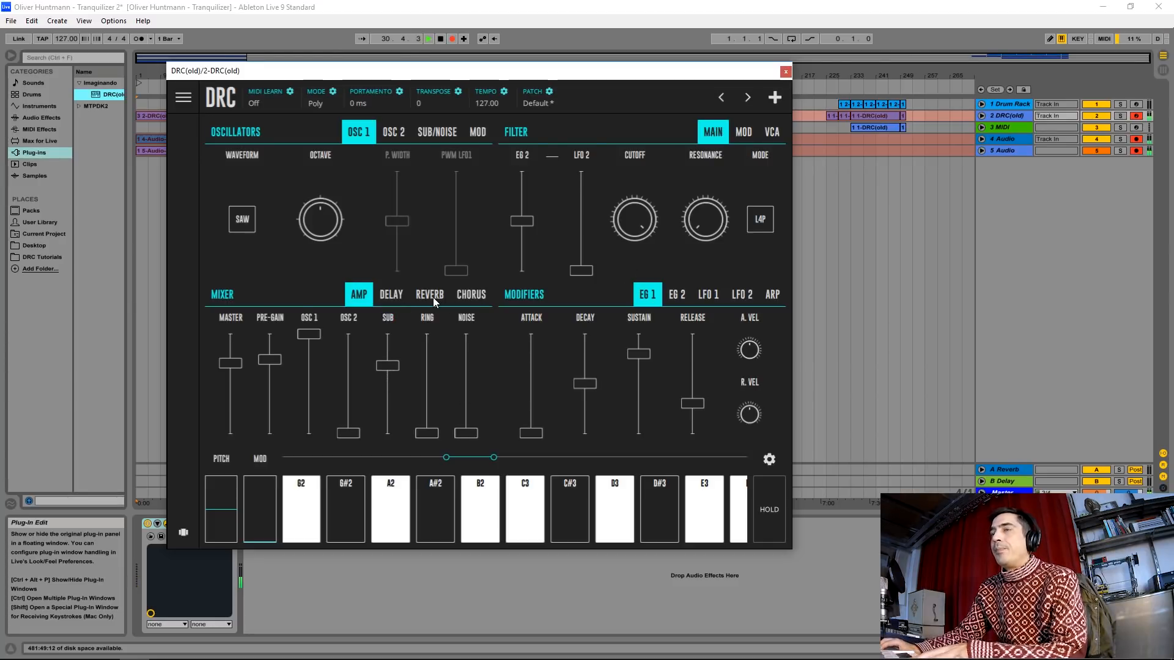
Step: Enable the DRC chorus effect from the Chorus page
{"action": "left_click", "coordinate": [429, 293]}
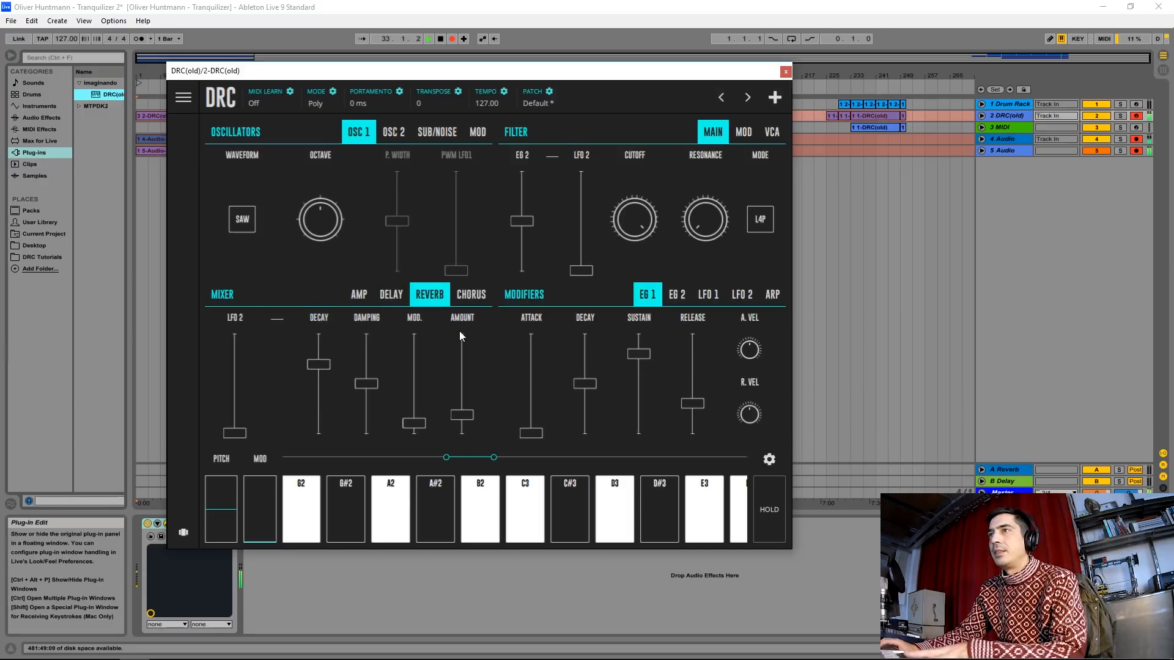
{"action": "left_click", "coordinate": [471, 295]}
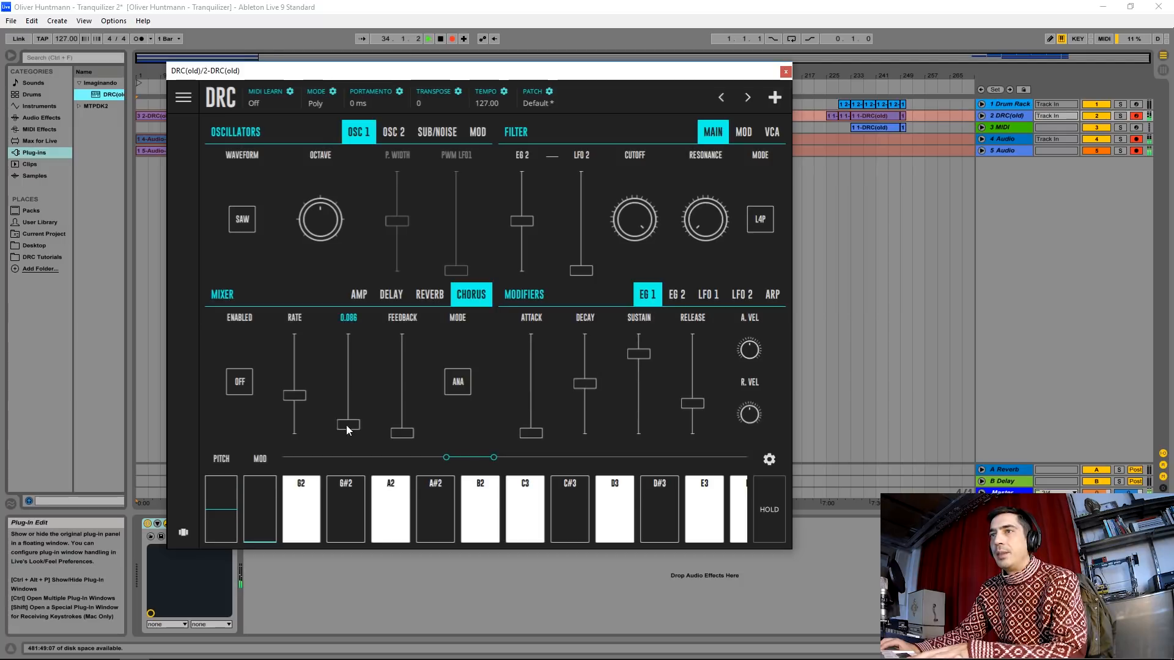
{"action": "left_click", "coordinate": [239, 381]}
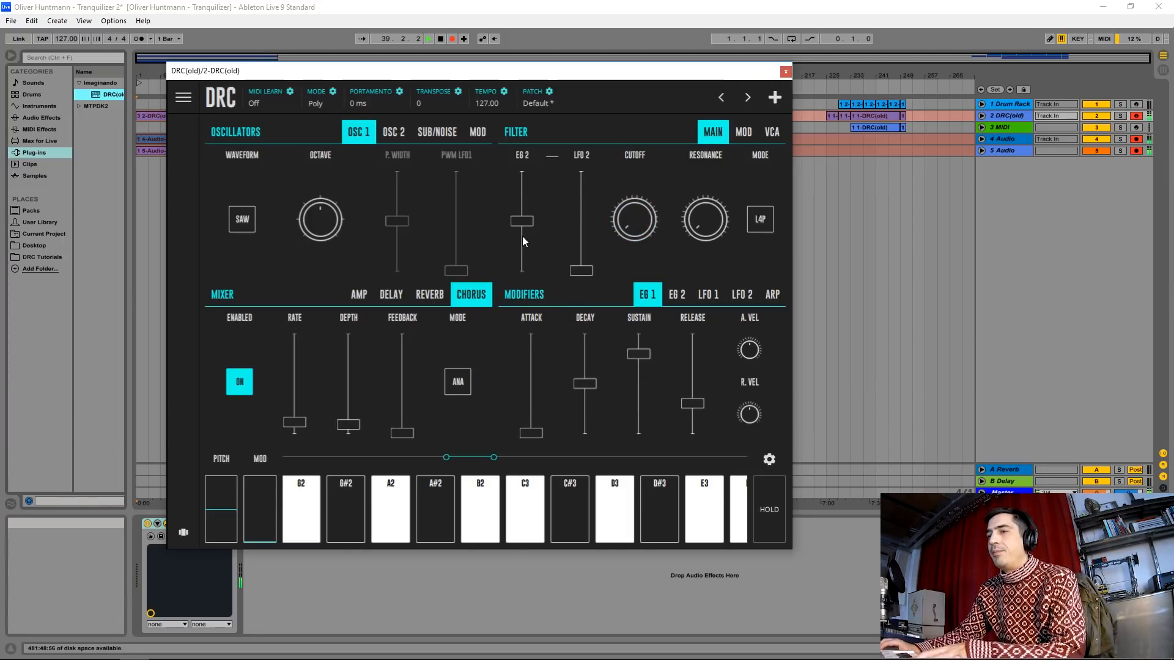
Step: Reduce the EG 2 filter modulation amount and shorten EG 1's decay
{"action": "left_click_drag", "start_coordinate": [522, 222], "coordinate": [522, 225]}
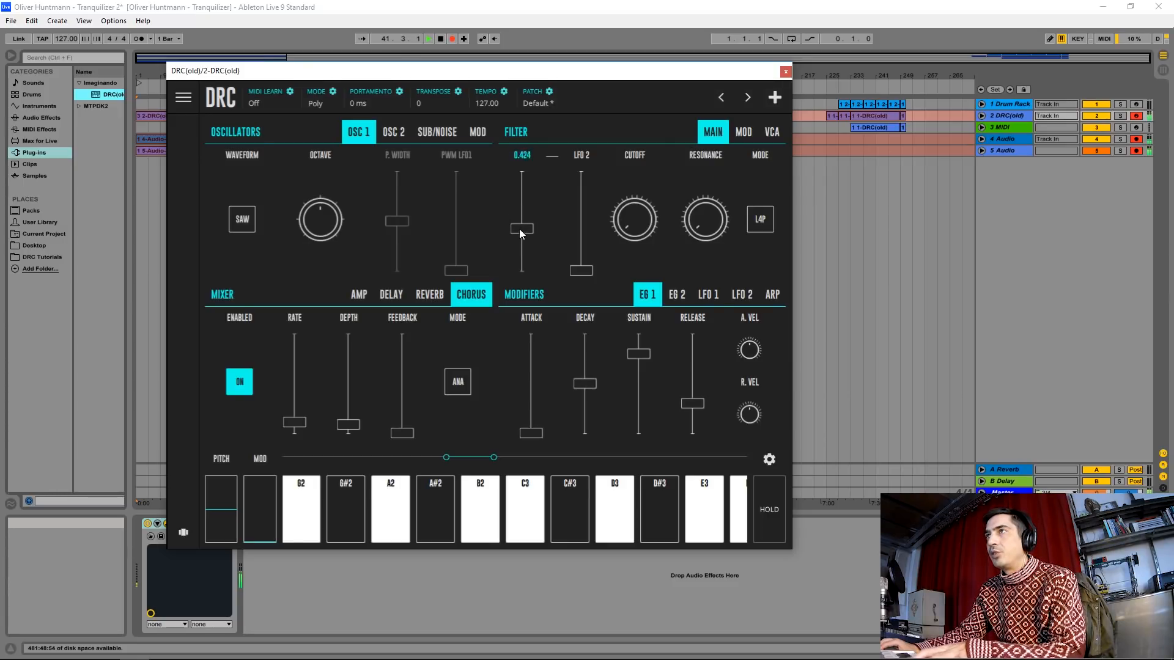
{"action": "left_click_drag", "start_coordinate": [521, 225], "coordinate": [520, 240]}
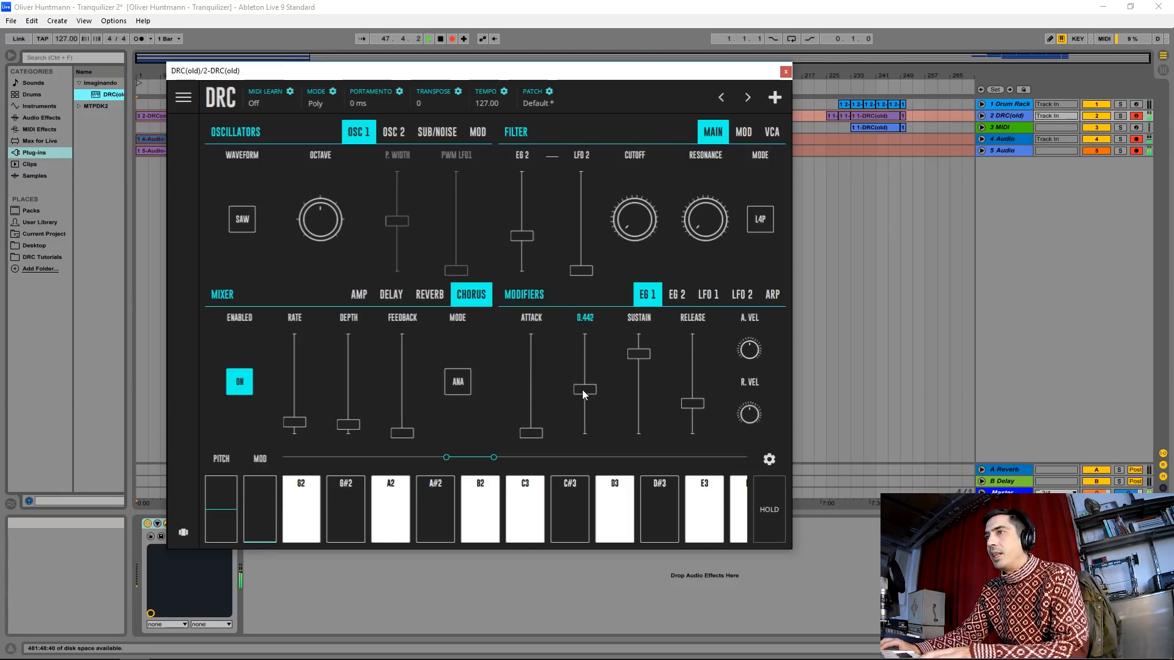
{"action": "left_click_drag", "start_coordinate": [584, 395], "coordinate": [585, 404]}
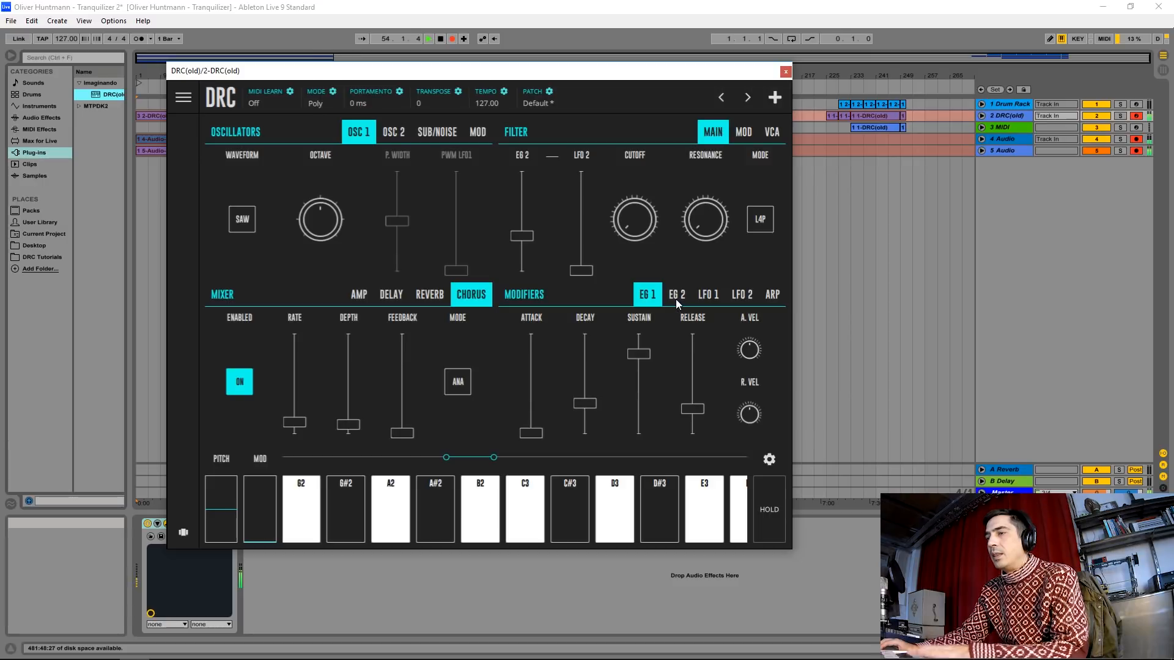
Step: Raise the EG 2 release fader for a noticeably longer release
{"action": "left_click", "coordinate": [676, 295]}
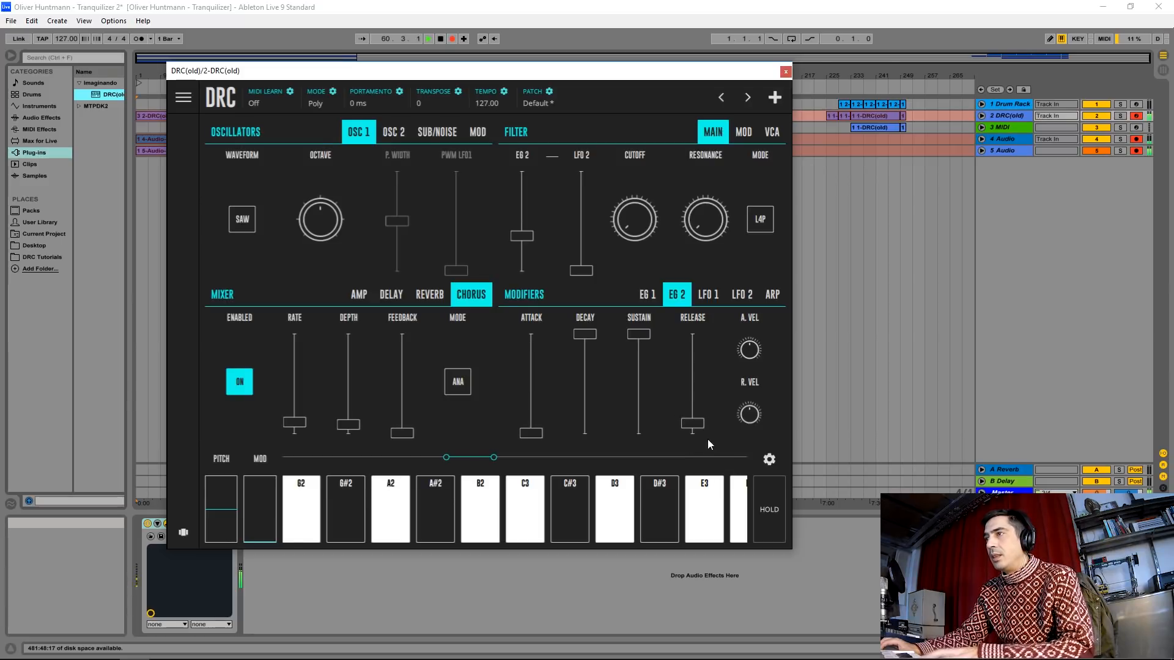
{"action": "left_click_drag", "start_coordinate": [689, 424], "coordinate": [690, 362]}
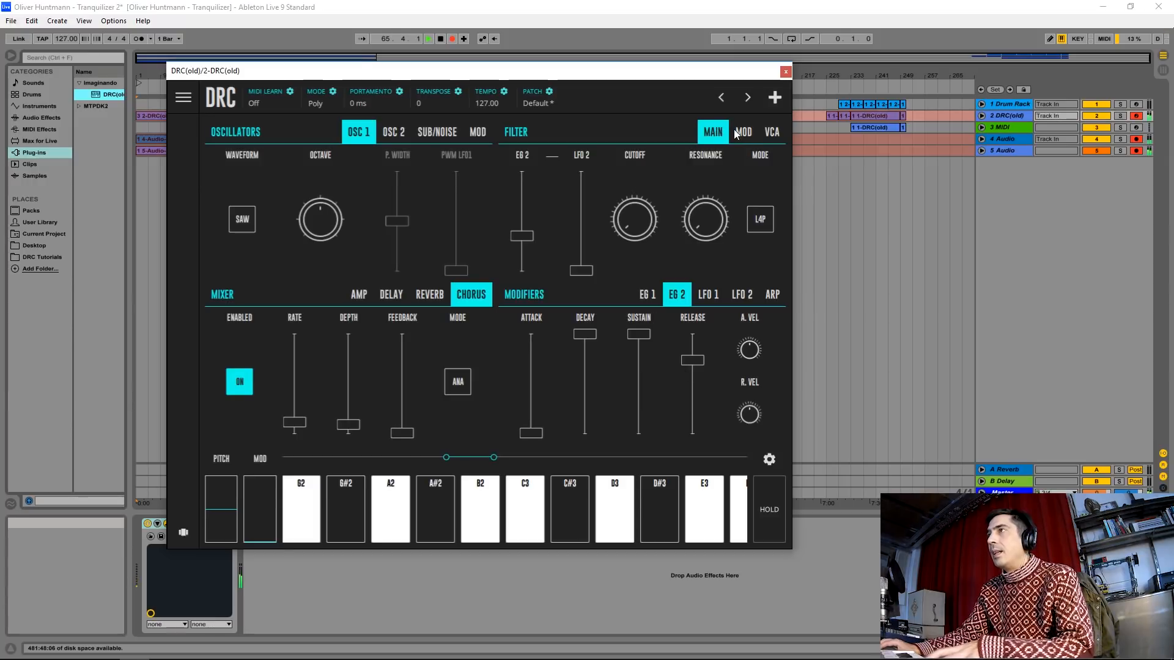
Step: Raise LFO 1's rate slightly
{"action": "left_click", "coordinate": [707, 294]}
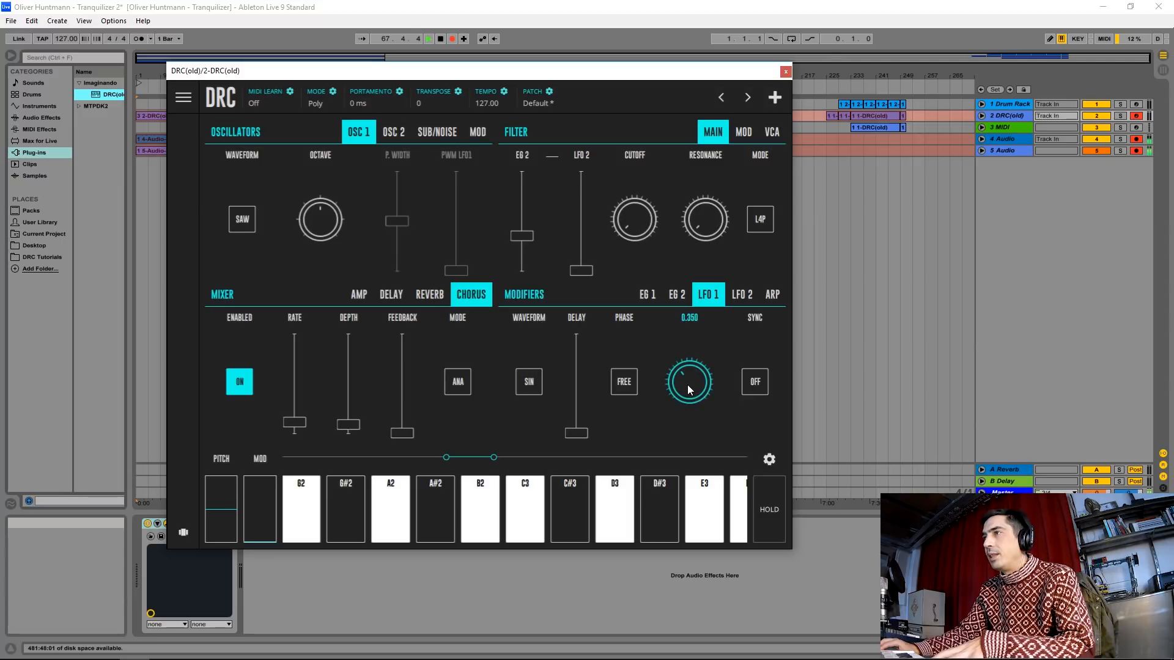
{"action": "left_click_drag", "start_coordinate": [688, 386], "coordinate": [688, 378]}
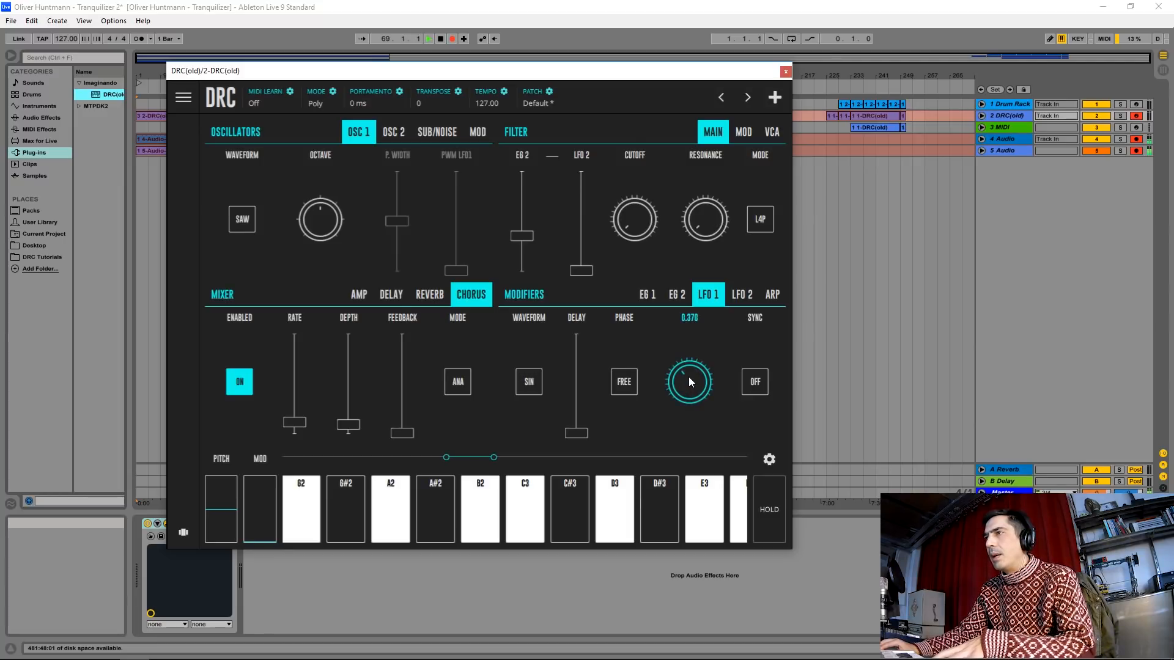
{"action": "left_click_drag", "start_coordinate": [688, 381], "coordinate": [693, 358]}
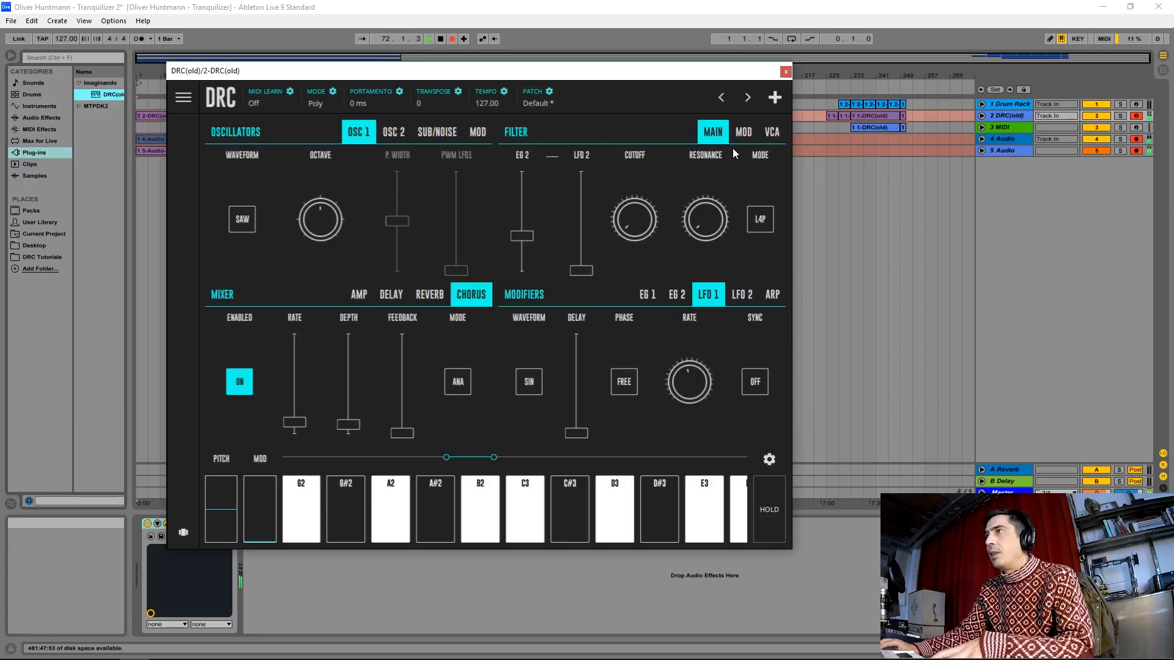
Step: Raise the LFO 1 fader on the Filter MOD page so it modulates the cutoff
{"action": "left_click", "coordinate": [743, 132]}
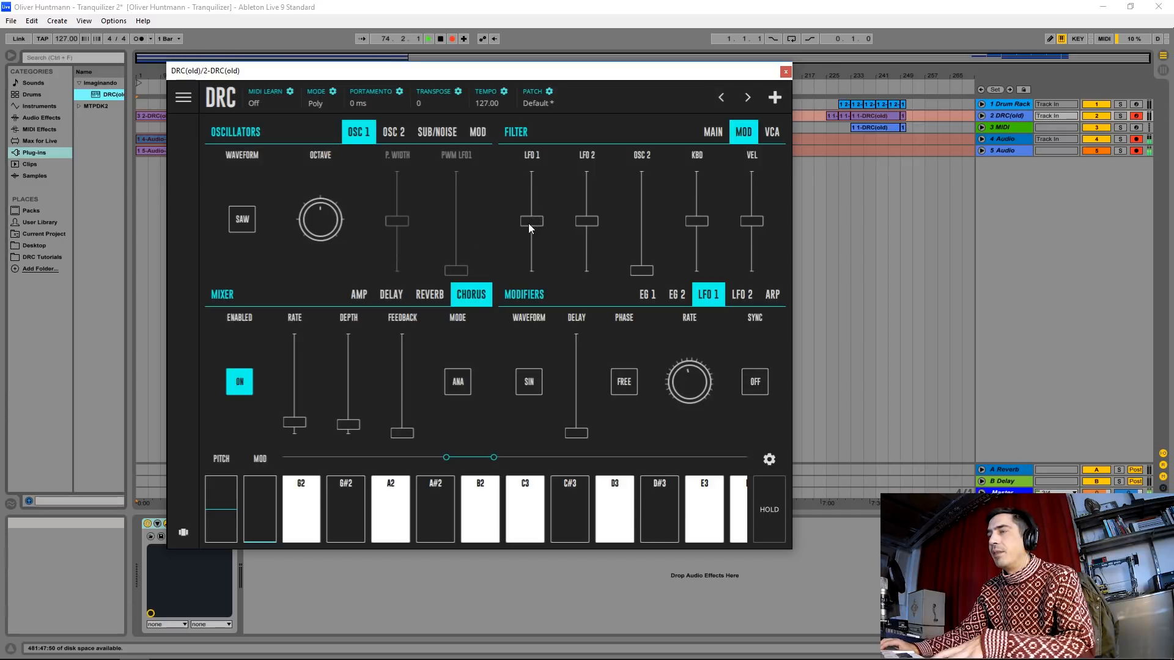
{"action": "left_click_drag", "start_coordinate": [532, 229], "coordinate": [532, 210]}
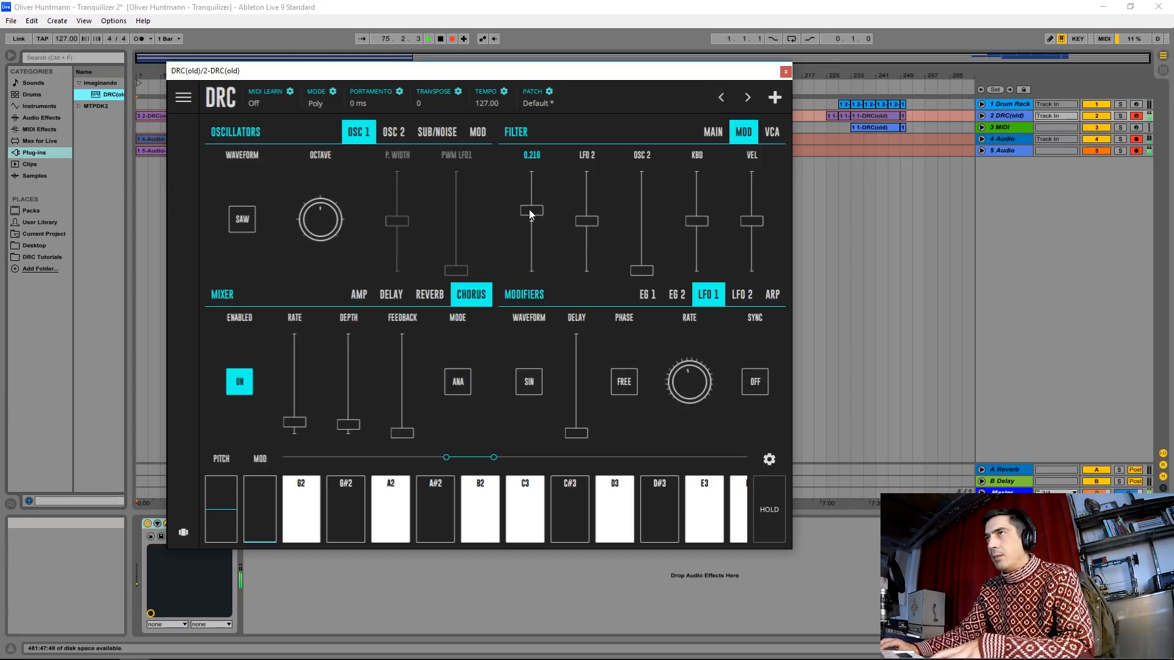
{"action": "left_click_drag", "start_coordinate": [532, 213], "coordinate": [532, 205]}
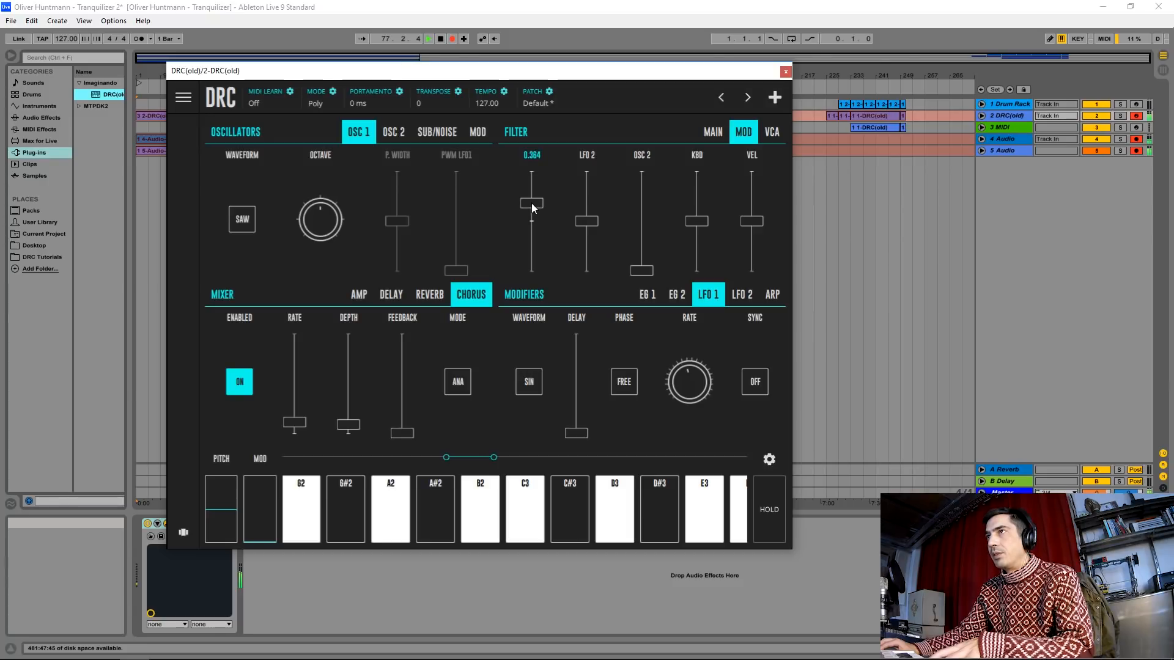
{"action": "left_click_drag", "start_coordinate": [532, 204], "coordinate": [532, 208]}
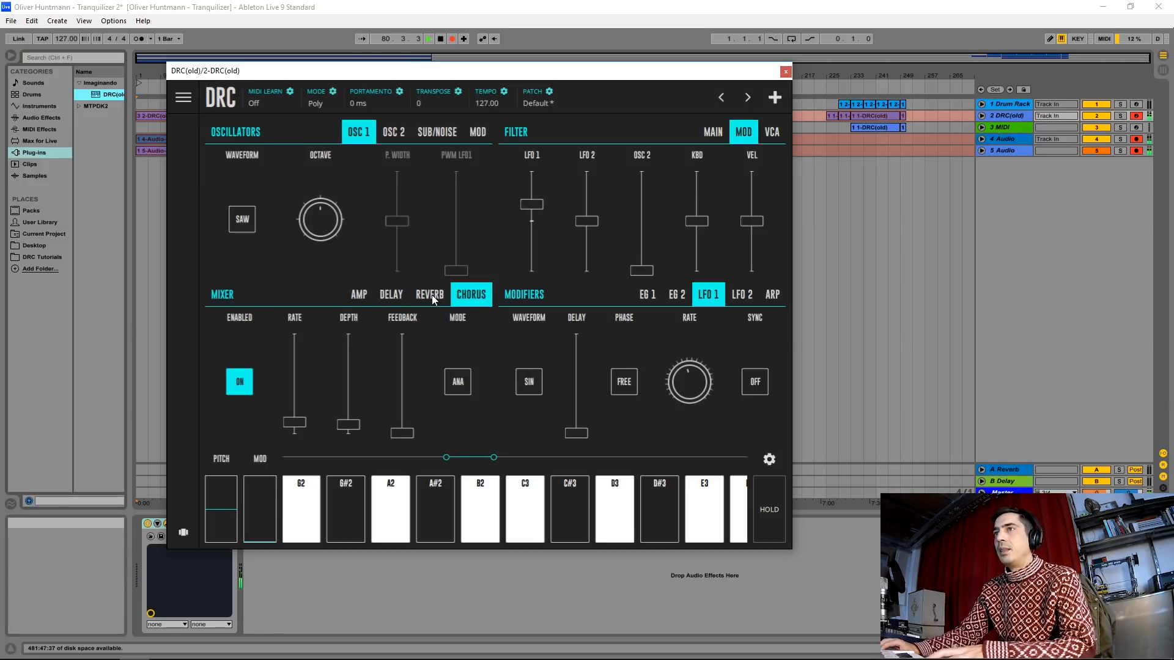
Step: Load a fresh default DRC instance onto track 3 and show its window
{"action": "left_click", "coordinate": [429, 294]}
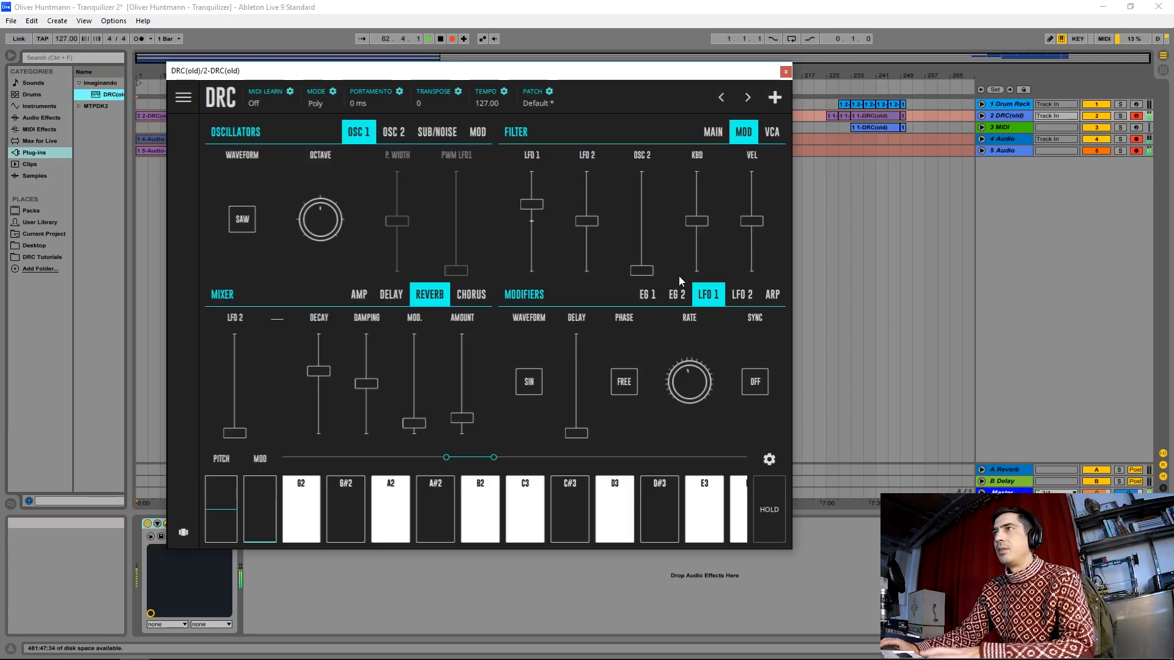
{"action": "left_click", "coordinate": [785, 71]}
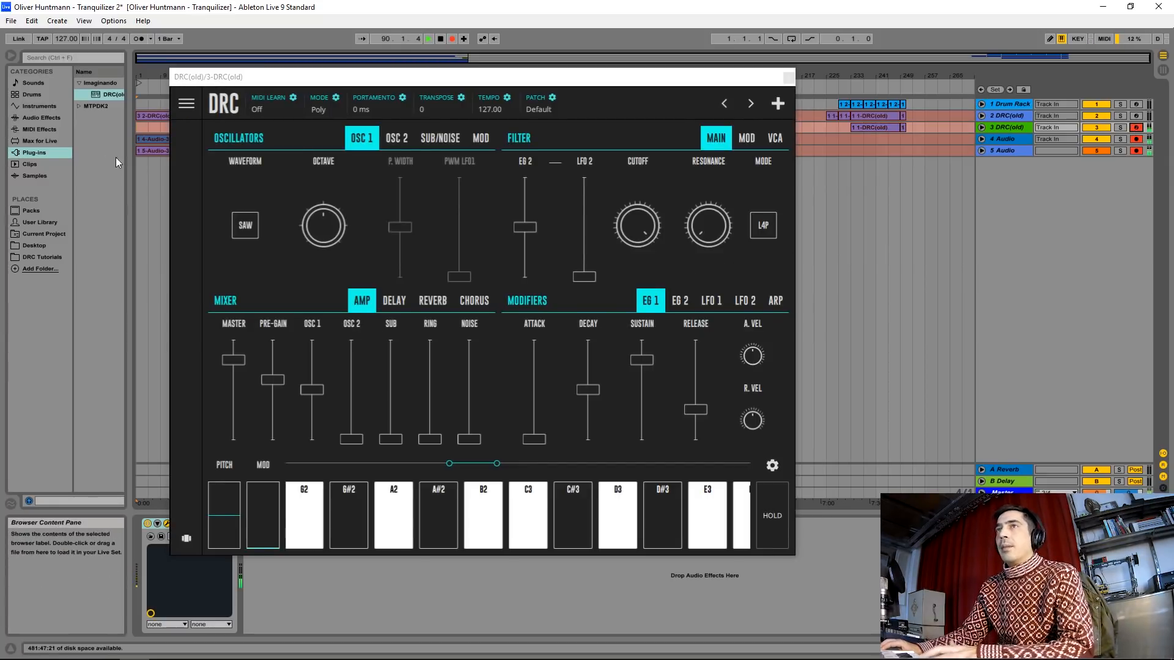
Step: Set oscillator 1 to a triangle wave and raise the master volume to full
{"action": "left_click", "coordinate": [244, 225]}
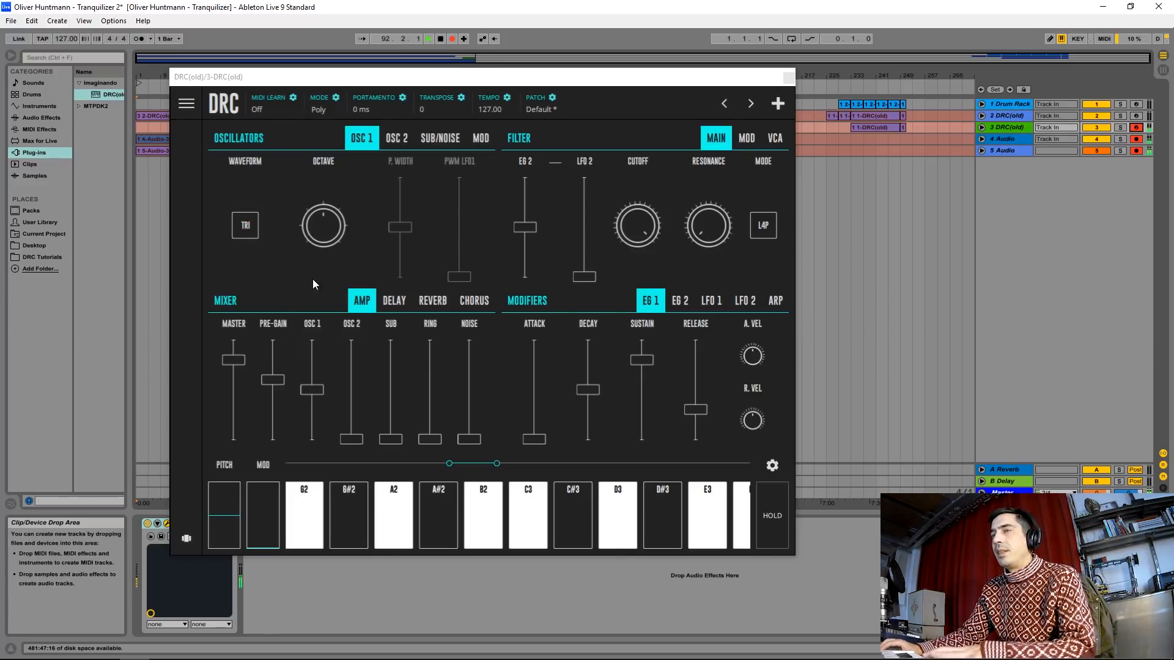
{"action": "left_click_drag", "start_coordinate": [323, 225], "coordinate": [322, 209]}
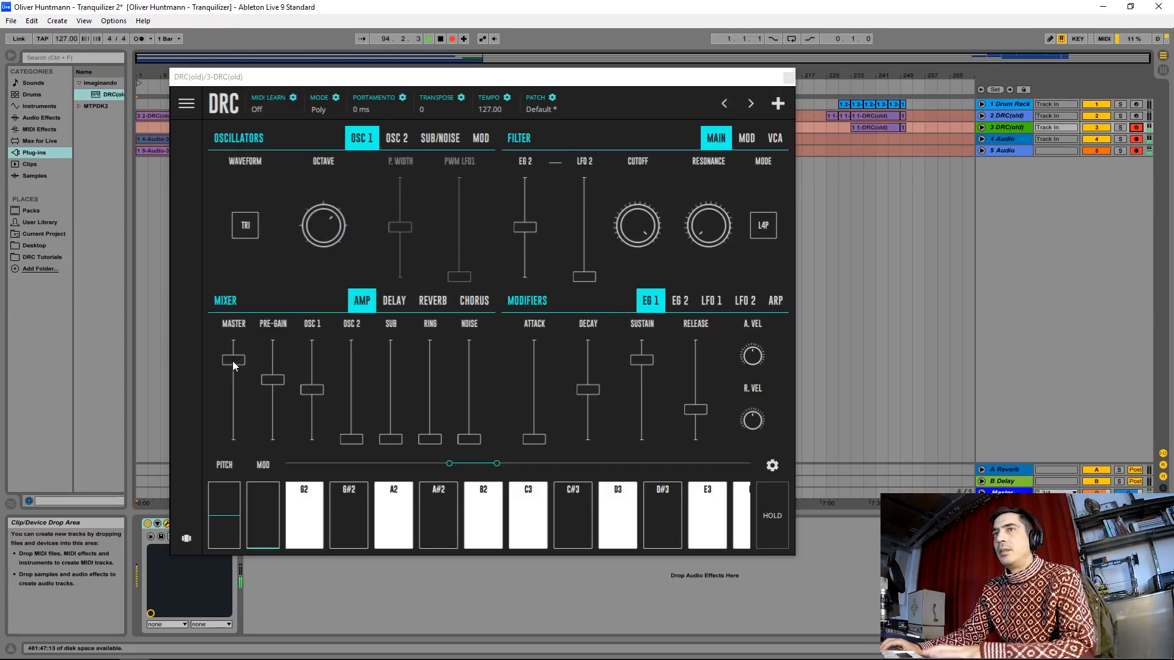
{"action": "left_click_drag", "start_coordinate": [234, 363], "coordinate": [234, 342]}
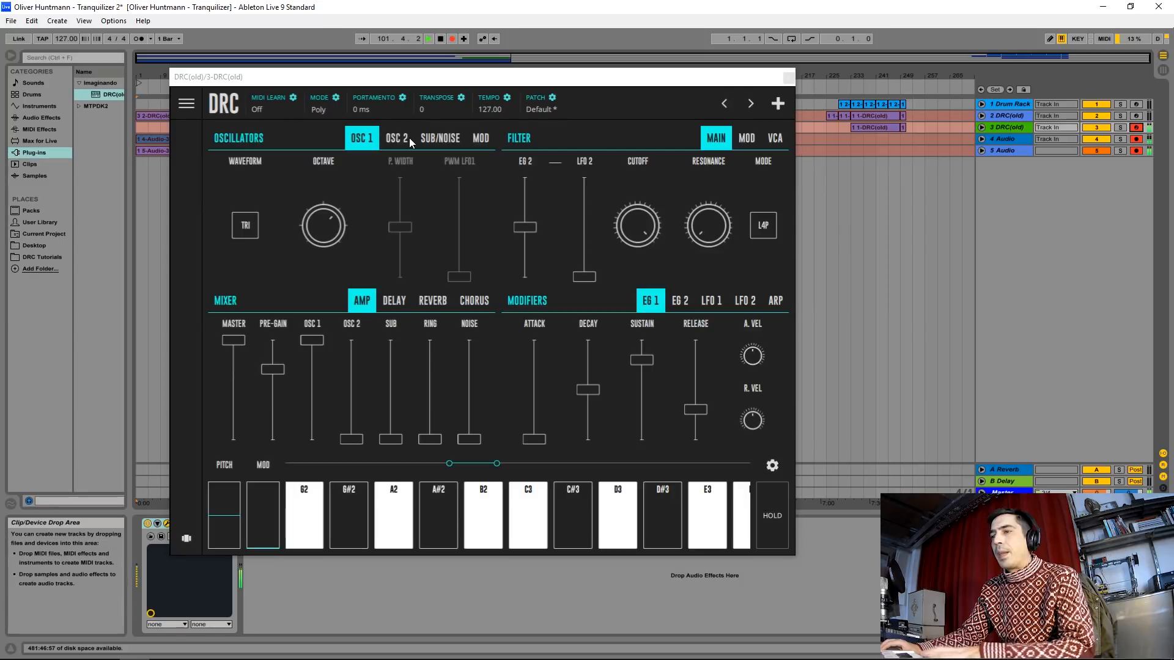
Step: Bring in oscillator 2 as a square wave and mix in some noise
{"action": "left_click", "coordinate": [396, 138]}
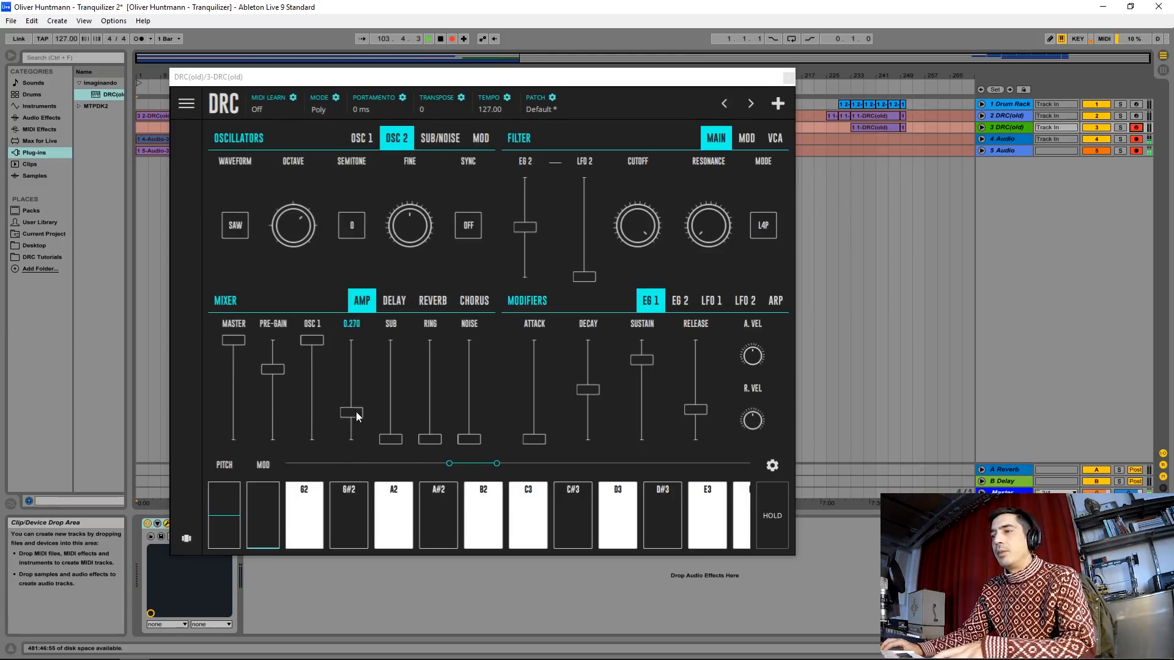
{"action": "left_click_drag", "start_coordinate": [352, 414], "coordinate": [352, 406]}
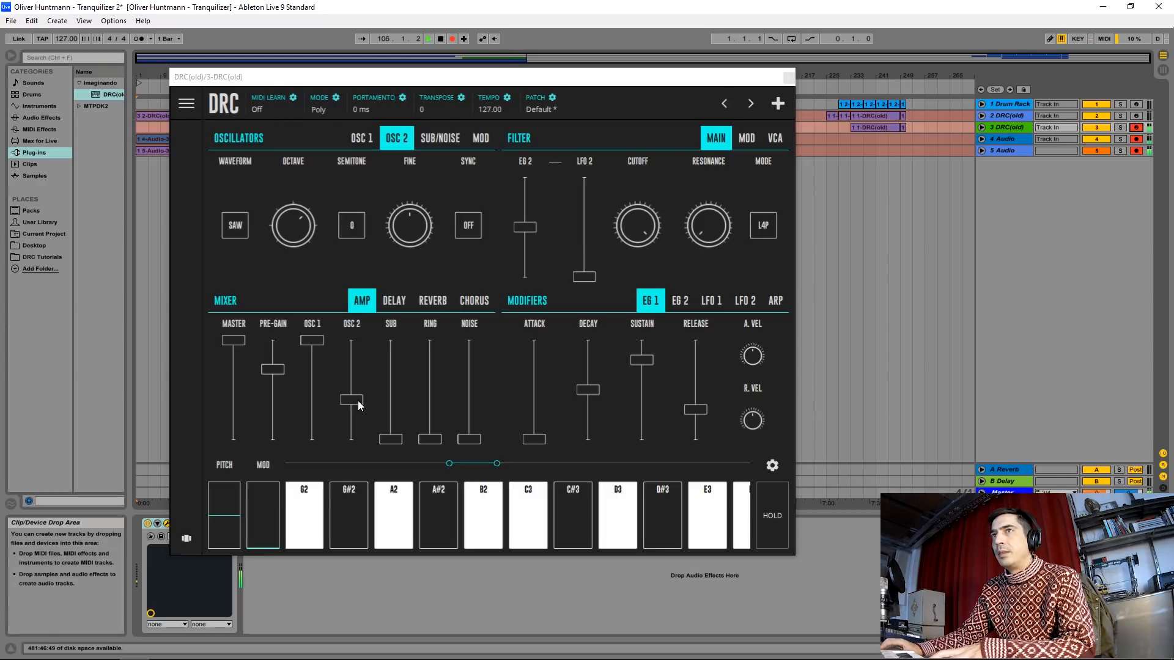
{"action": "left_click", "coordinate": [235, 225]}
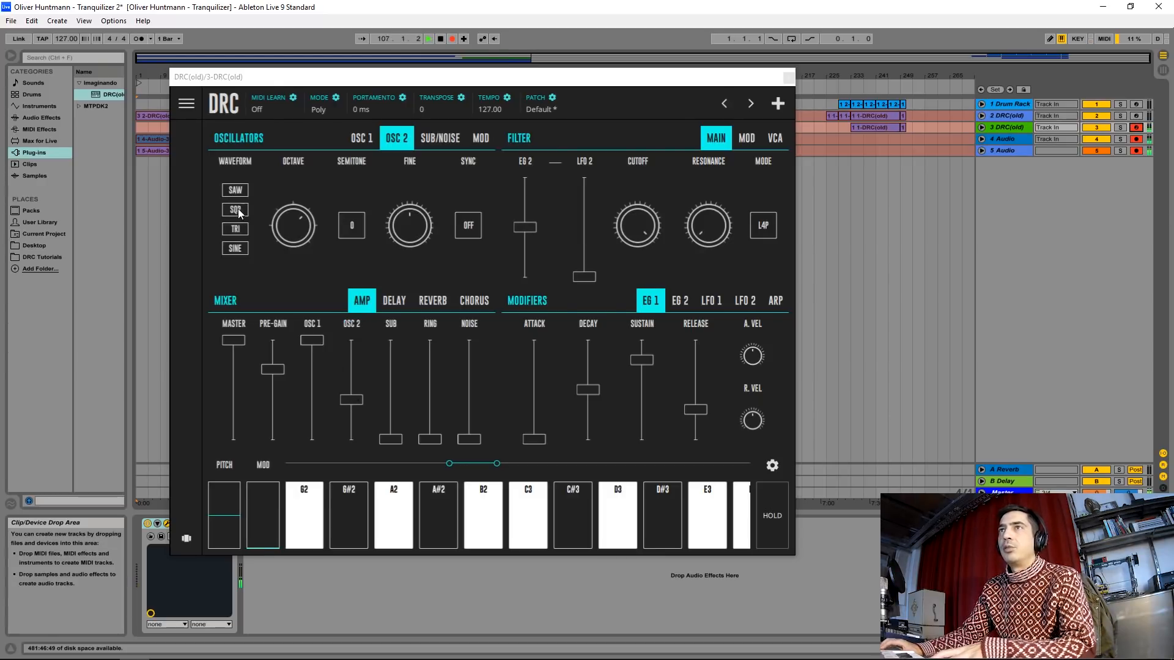
{"action": "left_click", "coordinate": [235, 208]}
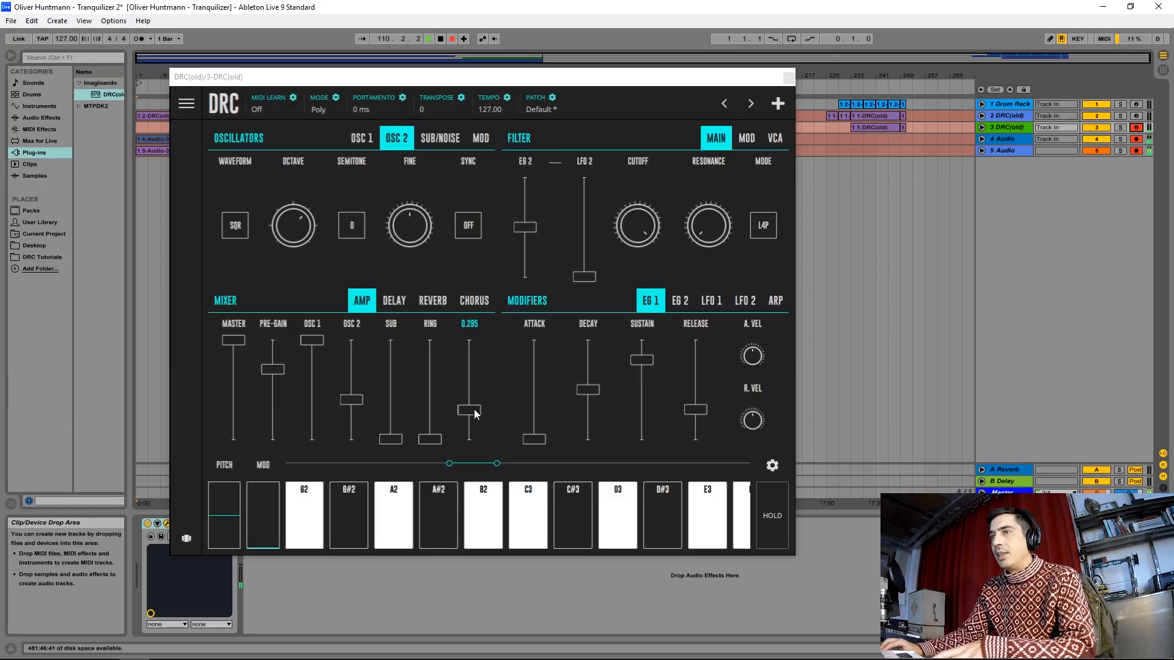
{"action": "left_click_drag", "start_coordinate": [468, 415], "coordinate": [468, 408]}
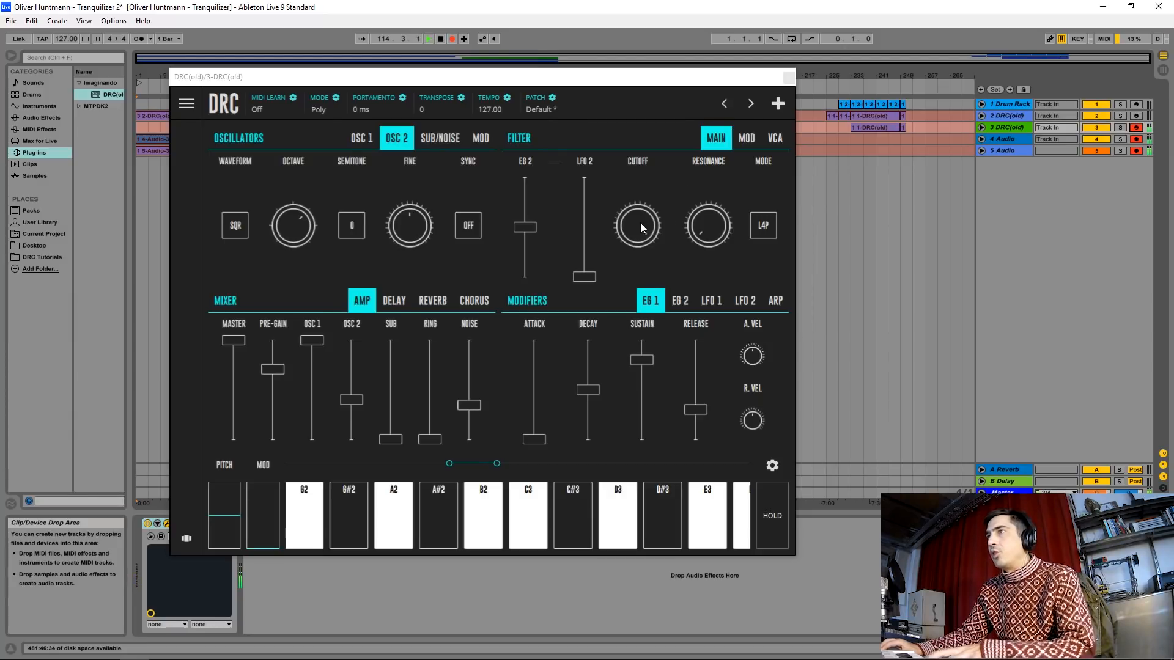
Step: Lower the filter cutoff to about 0.37 and set EG 2 filter amount near 0.47
{"action": "left_click_drag", "start_coordinate": [639, 225], "coordinate": [625, 238]}
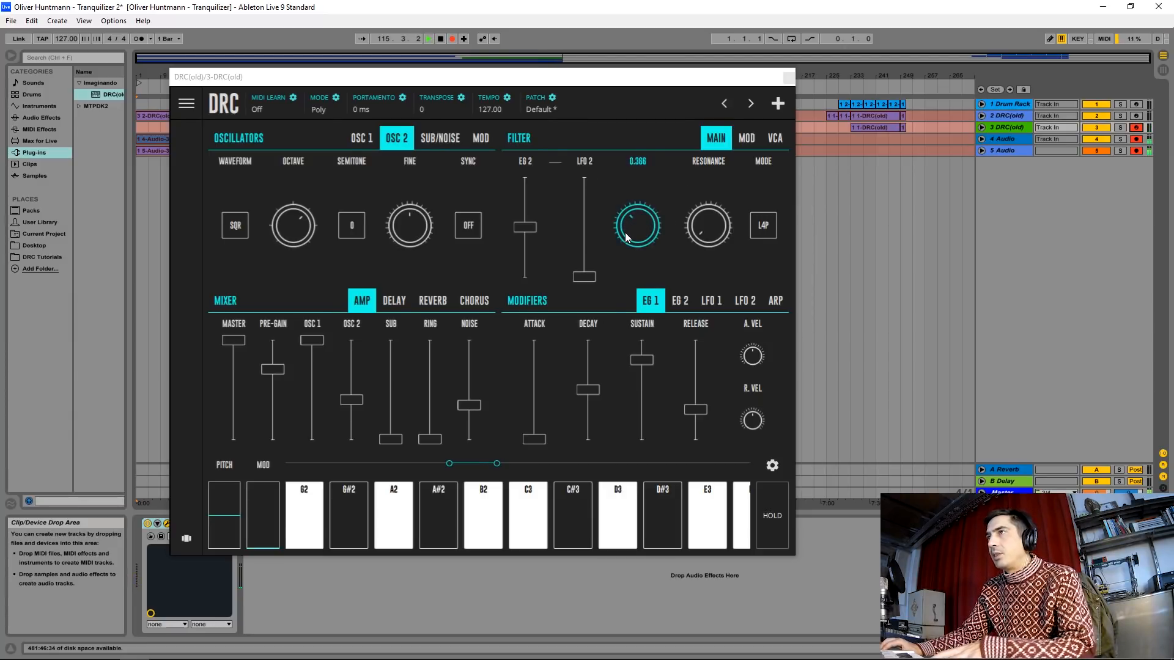
{"action": "left_click_drag", "start_coordinate": [636, 225], "coordinate": [620, 270]}
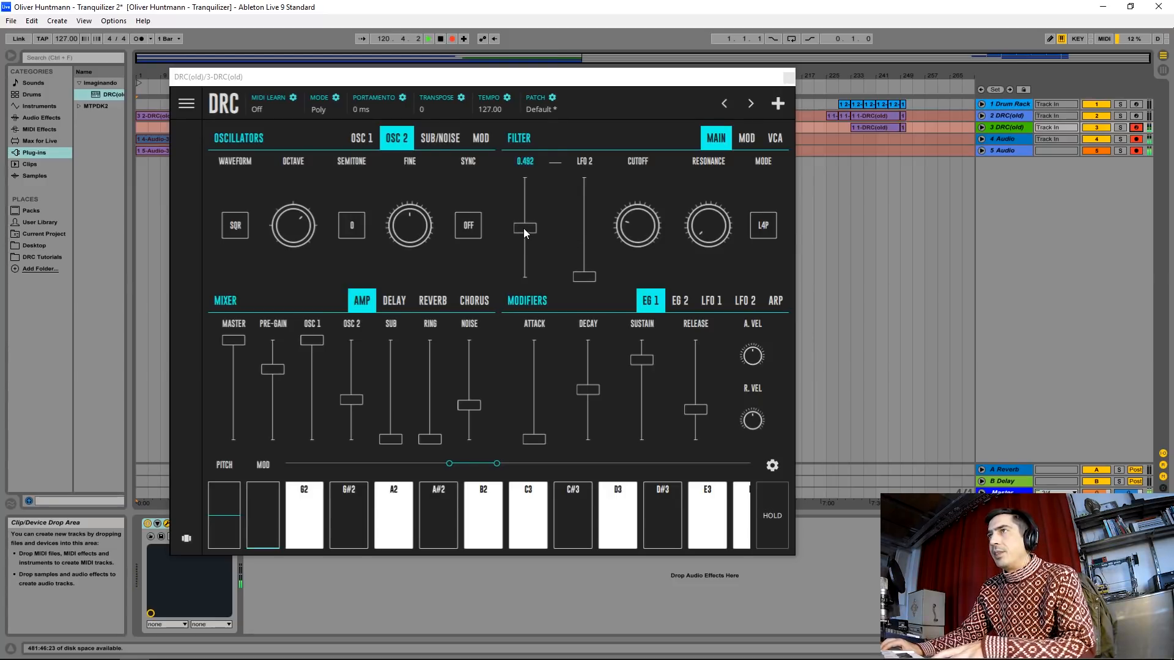
{"action": "left_click_drag", "start_coordinate": [524, 225], "coordinate": [524, 233]}
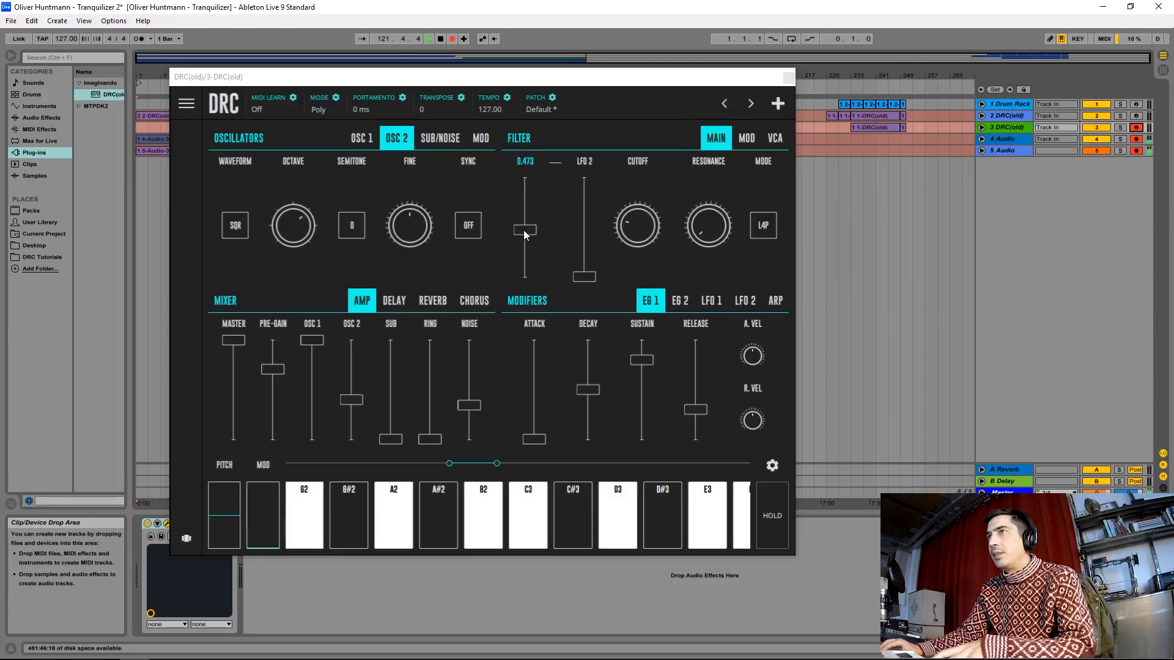
{"action": "left_click_drag", "start_coordinate": [525, 229], "coordinate": [532, 226]}
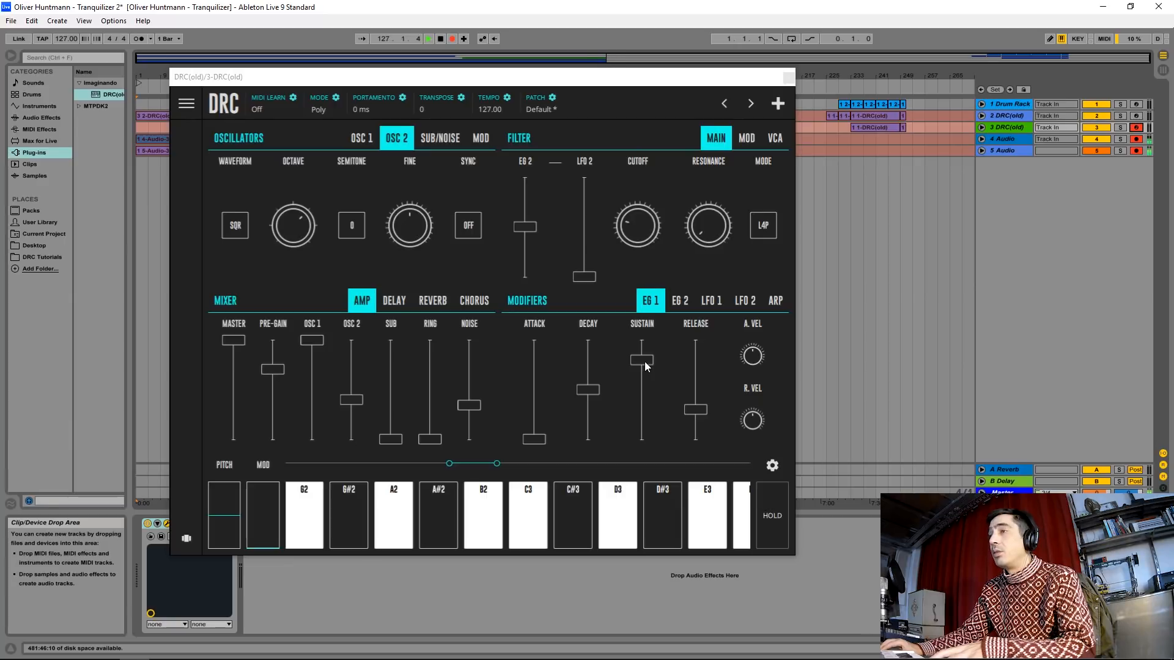
Step: Set EG 1 sustain to about 0.25 and release to about 0.48
{"action": "left_click_drag", "start_coordinate": [639, 360], "coordinate": [640, 419]}
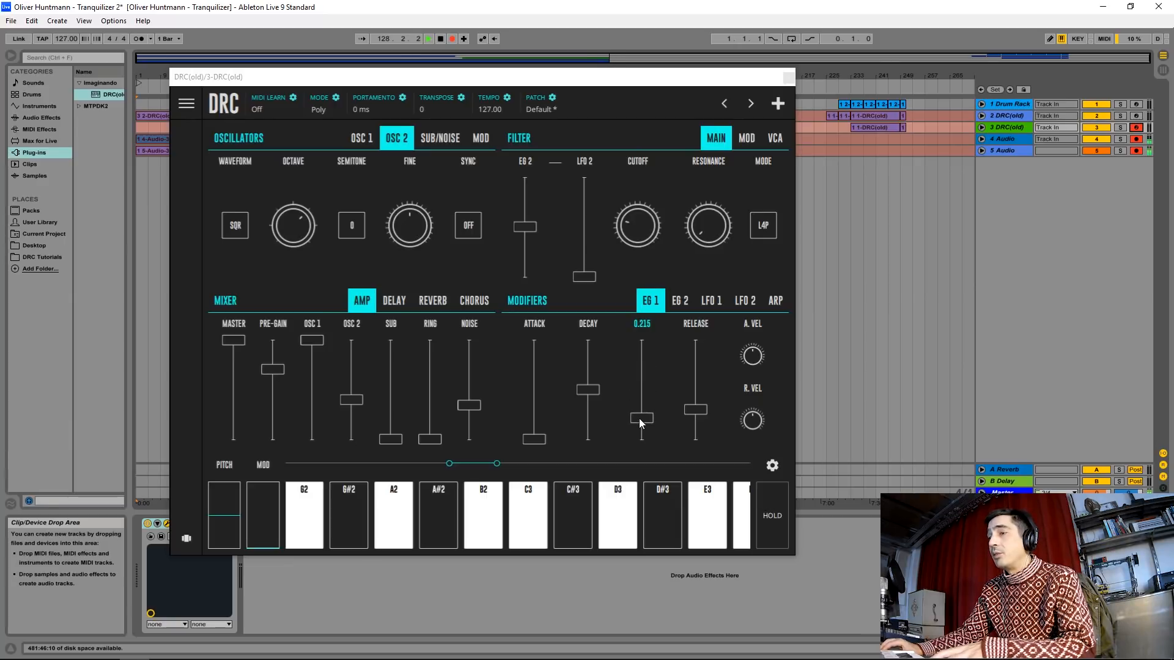
{"action": "left_click_drag", "start_coordinate": [640, 418], "coordinate": [646, 420]}
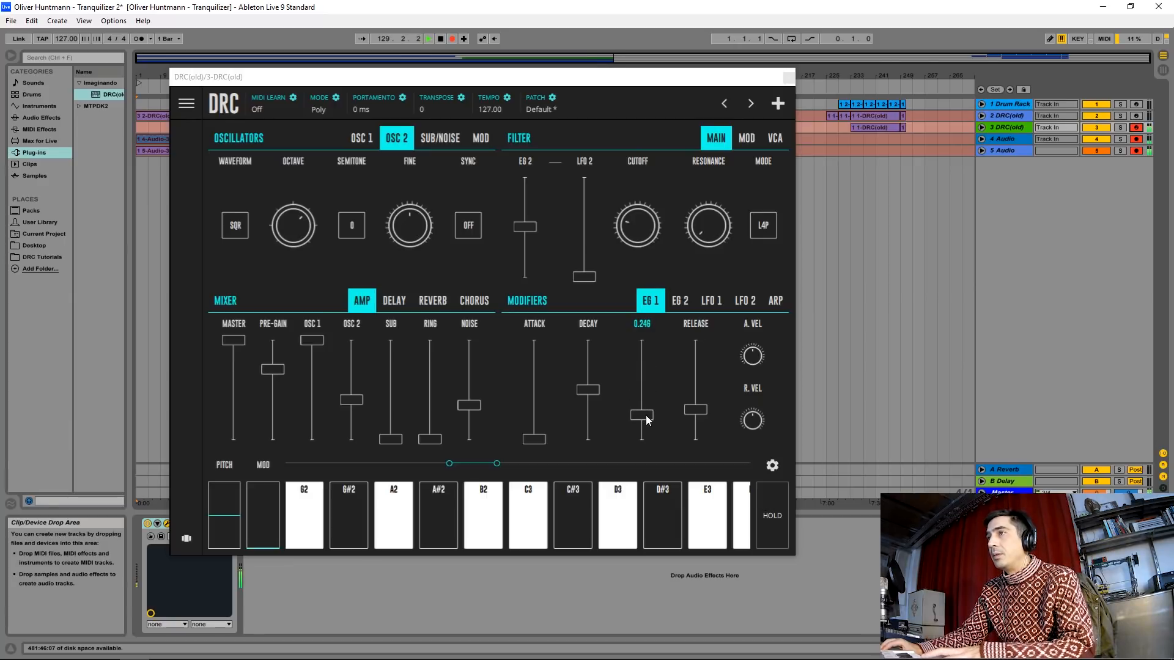
{"action": "left_click_drag", "start_coordinate": [642, 421], "coordinate": [642, 418]}
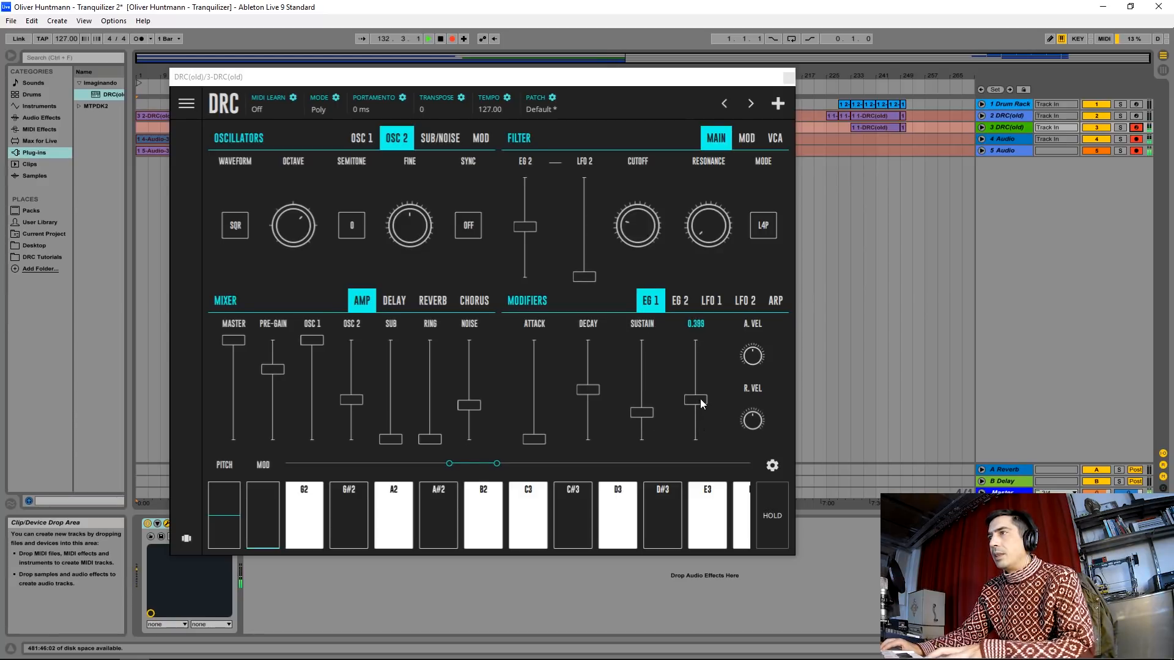
{"action": "left_click_drag", "start_coordinate": [696, 401], "coordinate": [696, 392]}
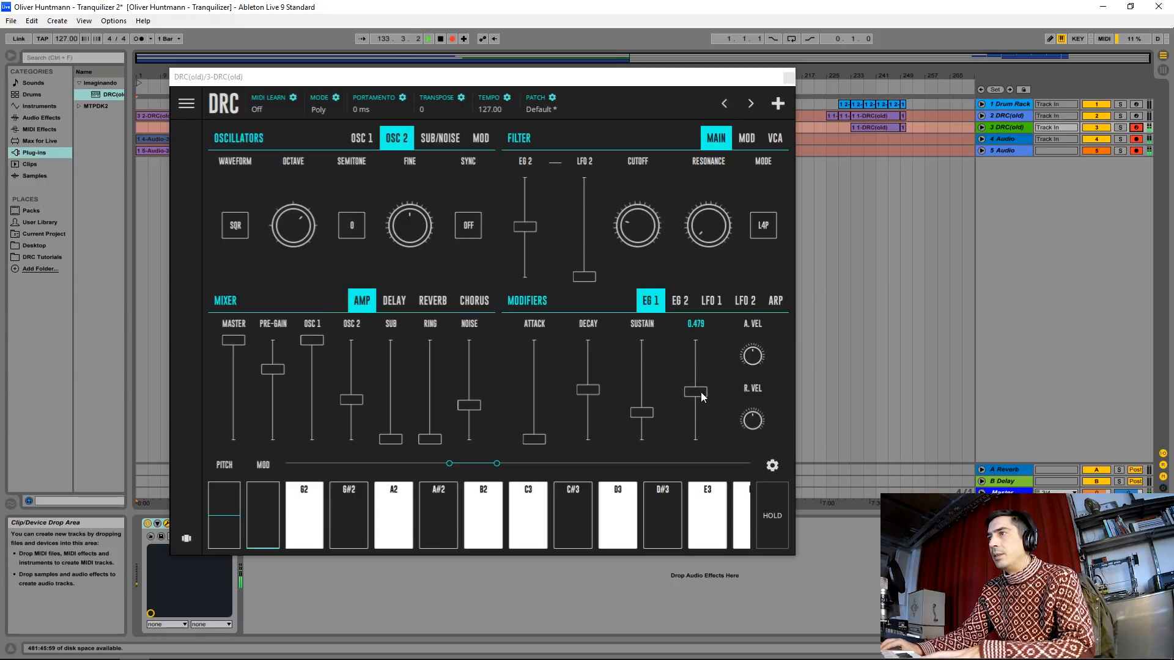
{"action": "left_click", "coordinate": [679, 300]}
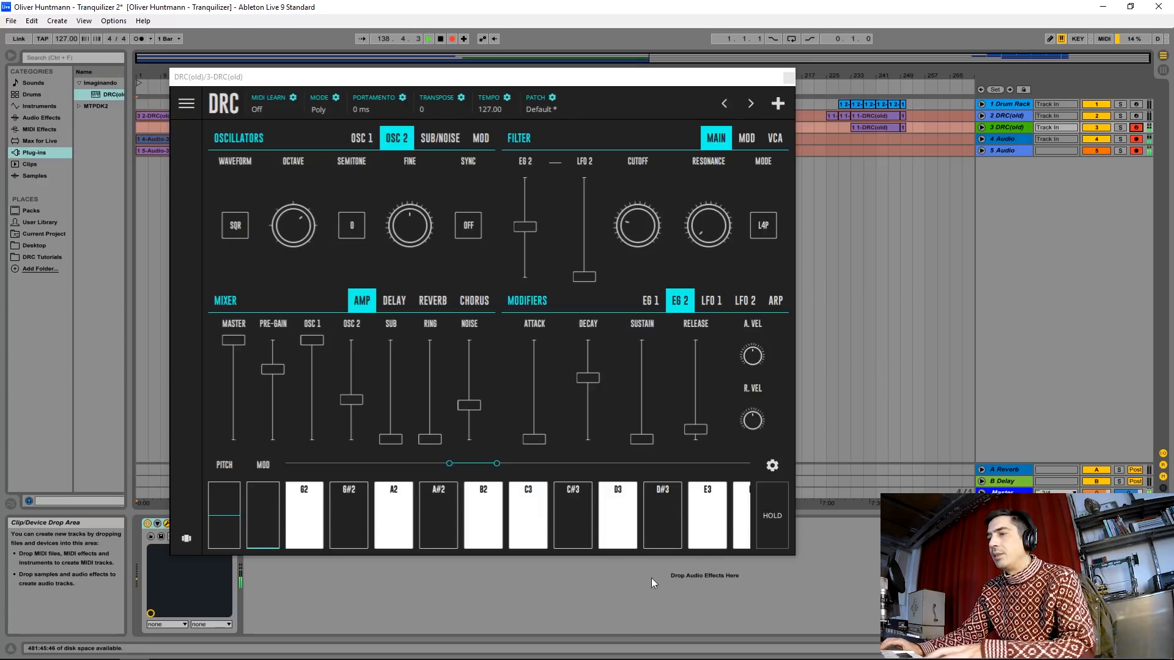
Step: Drag the EG 2 Release fader up to settle around 0.6
{"action": "left_click_drag", "start_coordinate": [695, 430], "coordinate": [695, 384]}
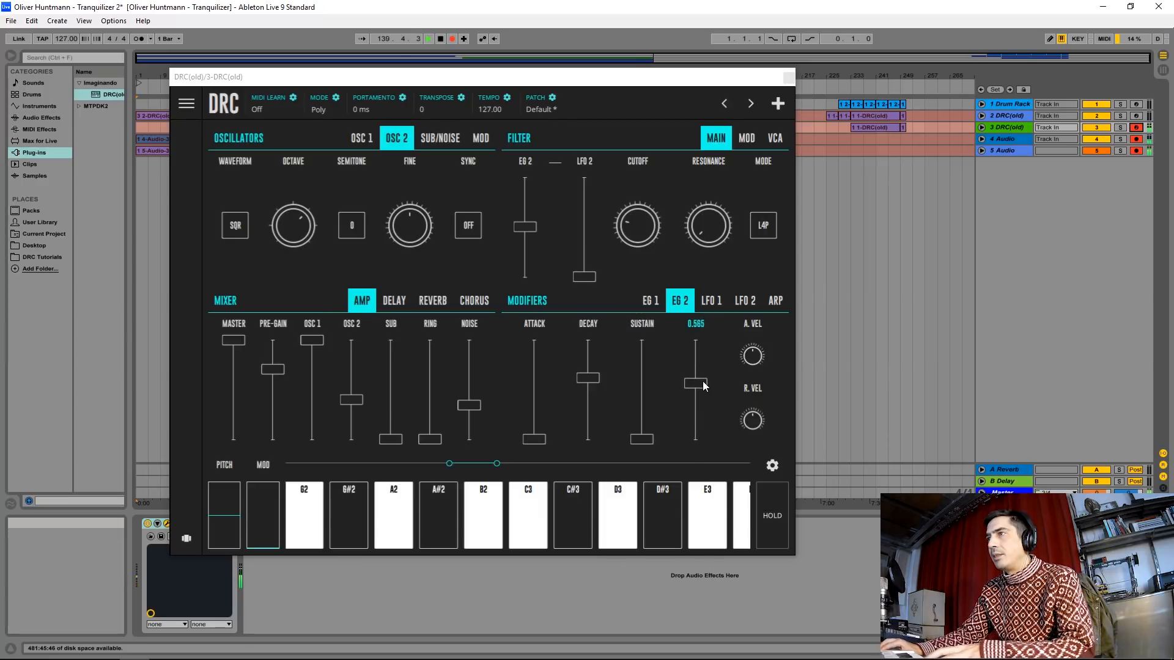
{"action": "left_click_drag", "start_coordinate": [694, 384], "coordinate": [695, 377]}
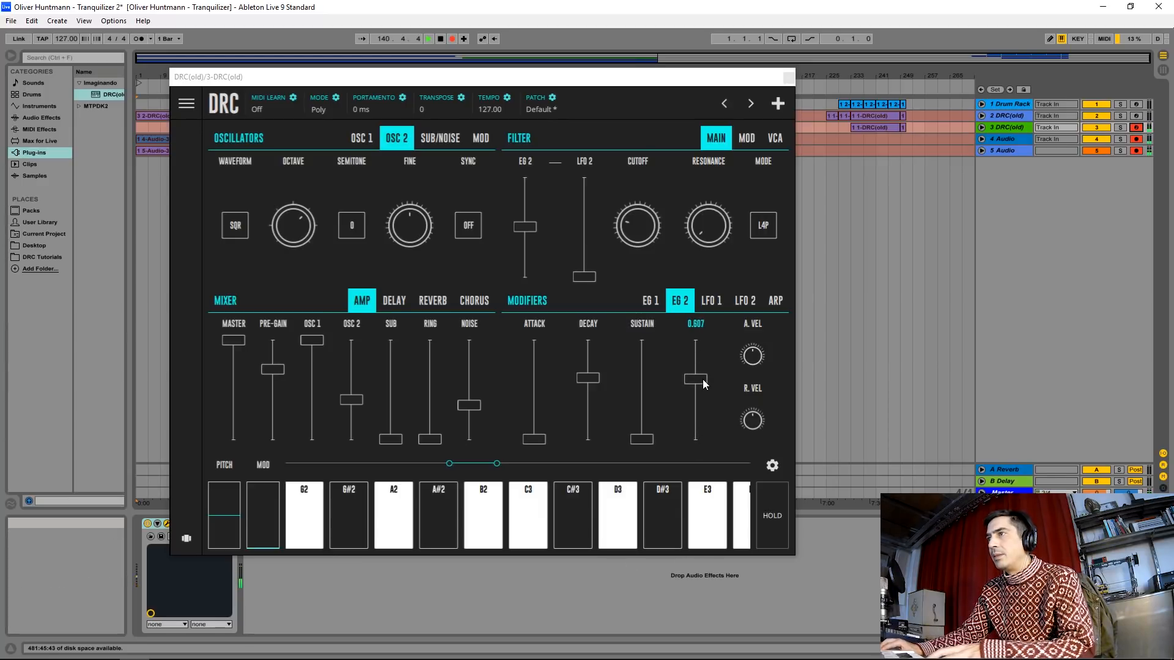
{"action": "left_click_drag", "start_coordinate": [695, 377], "coordinate": [695, 388]}
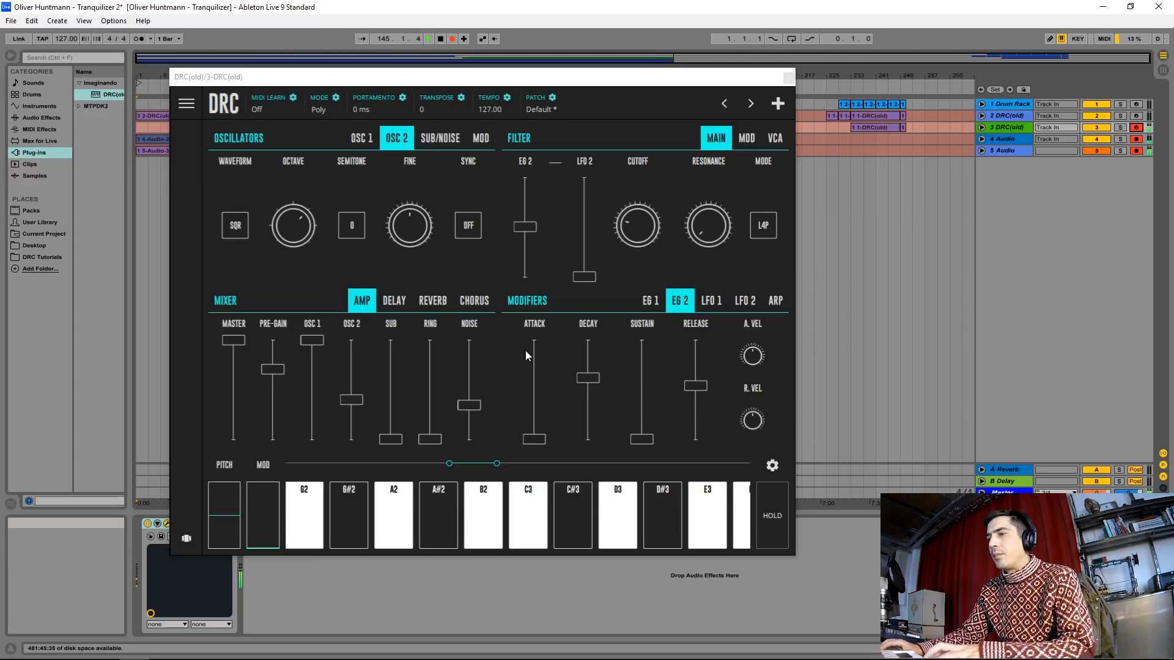
Step: Mix in the Reverb by raising Amount and lengthening Decay to about 0.6
{"action": "left_click", "coordinate": [431, 300]}
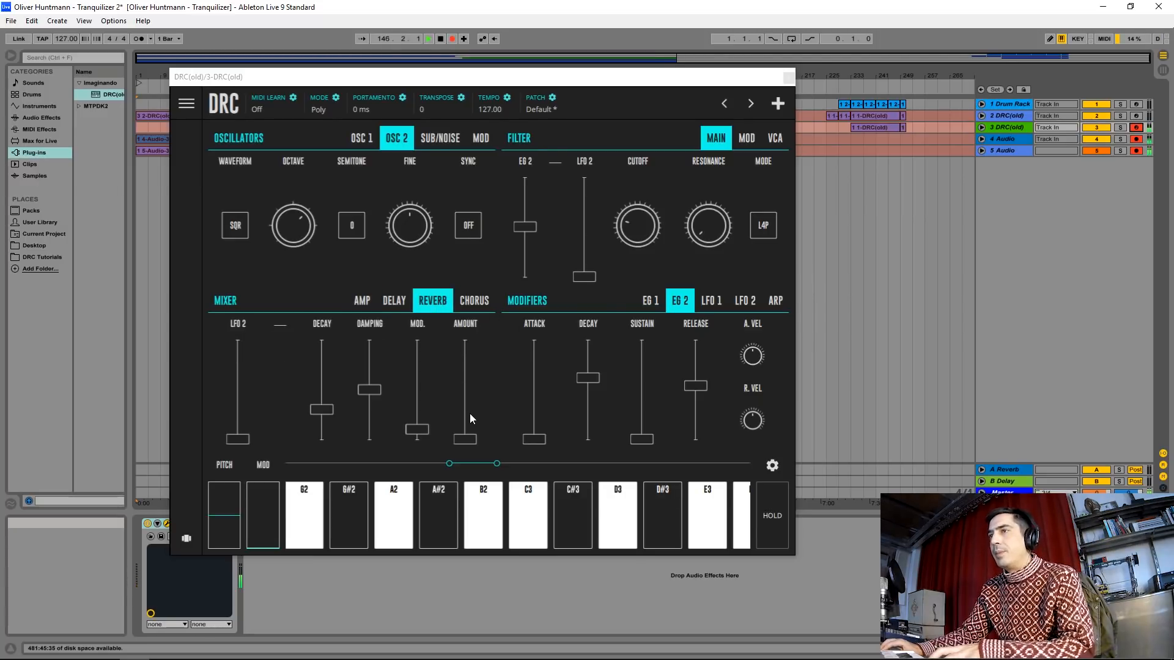
{"action": "left_click_drag", "start_coordinate": [465, 441], "coordinate": [465, 416]}
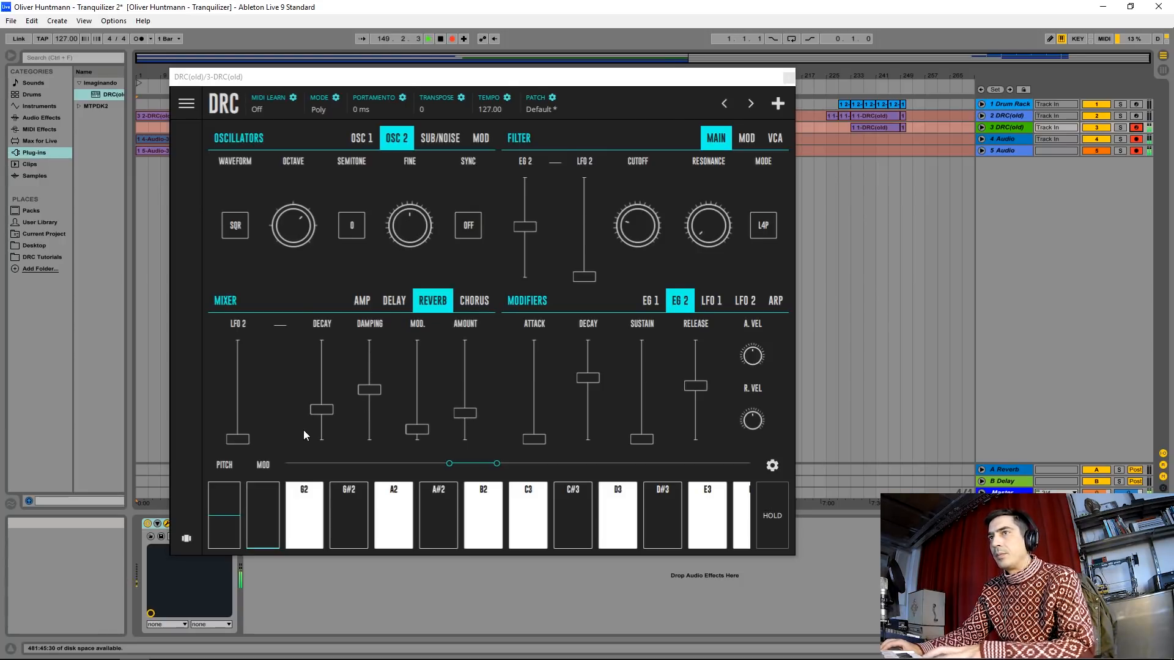
{"action": "left_click_drag", "start_coordinate": [320, 432], "coordinate": [319, 378]}
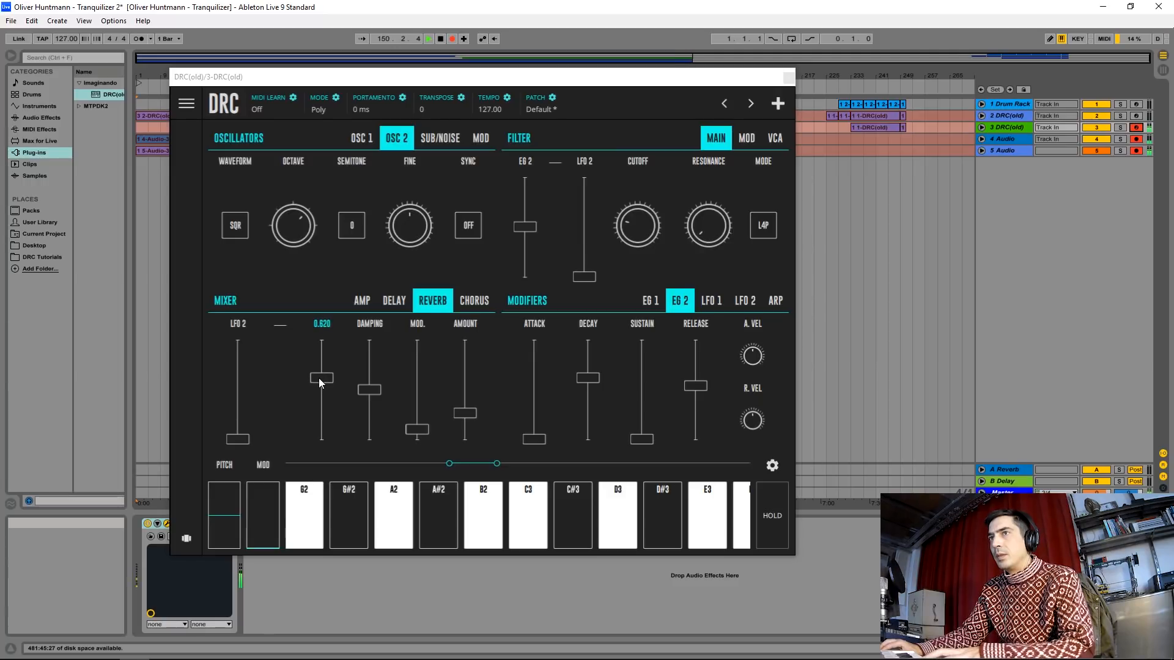
{"action": "left_click_drag", "start_coordinate": [322, 377], "coordinate": [322, 382]}
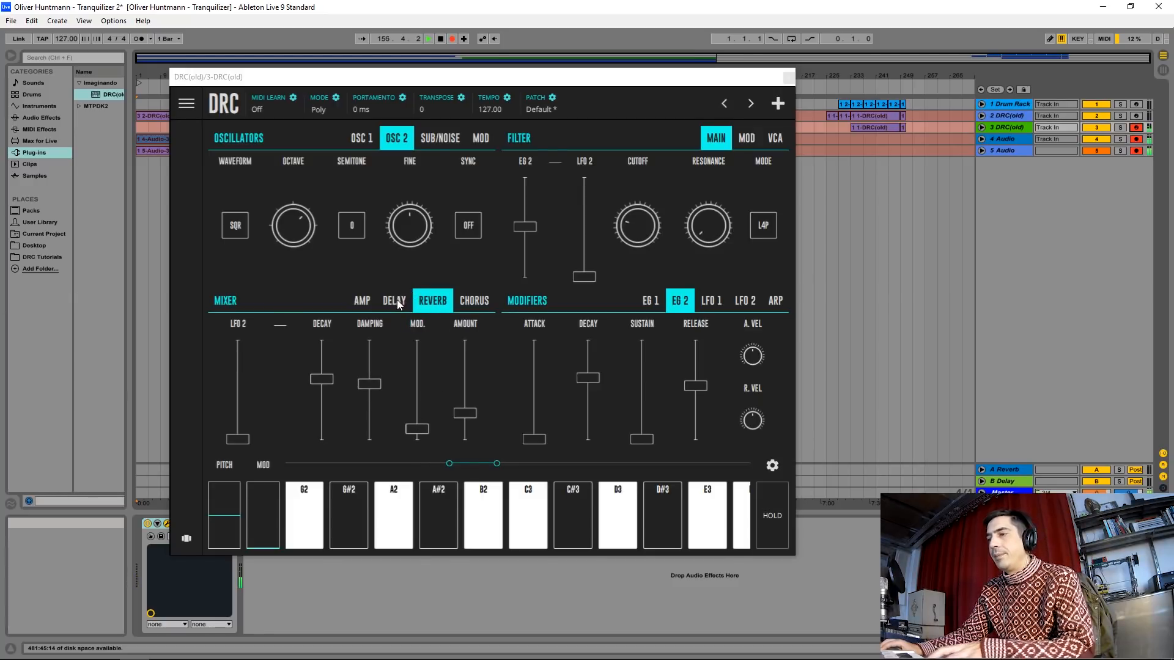
Step: Raise the Delay Amount and widen its Spread to about 0.63
{"action": "left_click", "coordinate": [394, 301]}
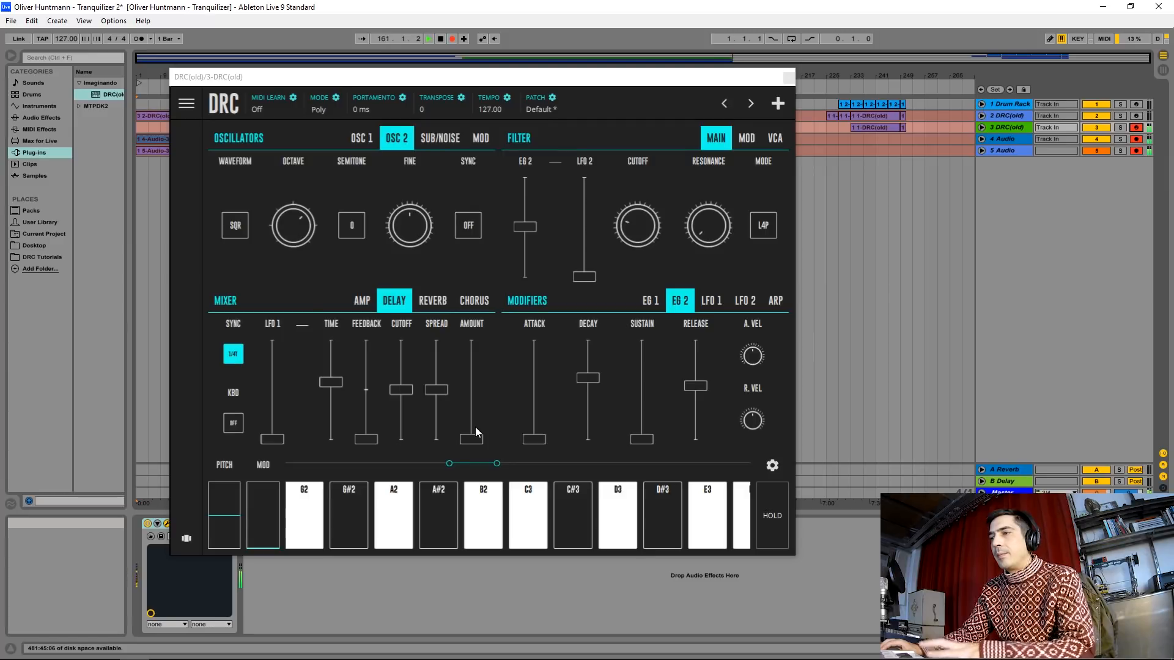
{"action": "left_click_drag", "start_coordinate": [469, 437], "coordinate": [475, 389]}
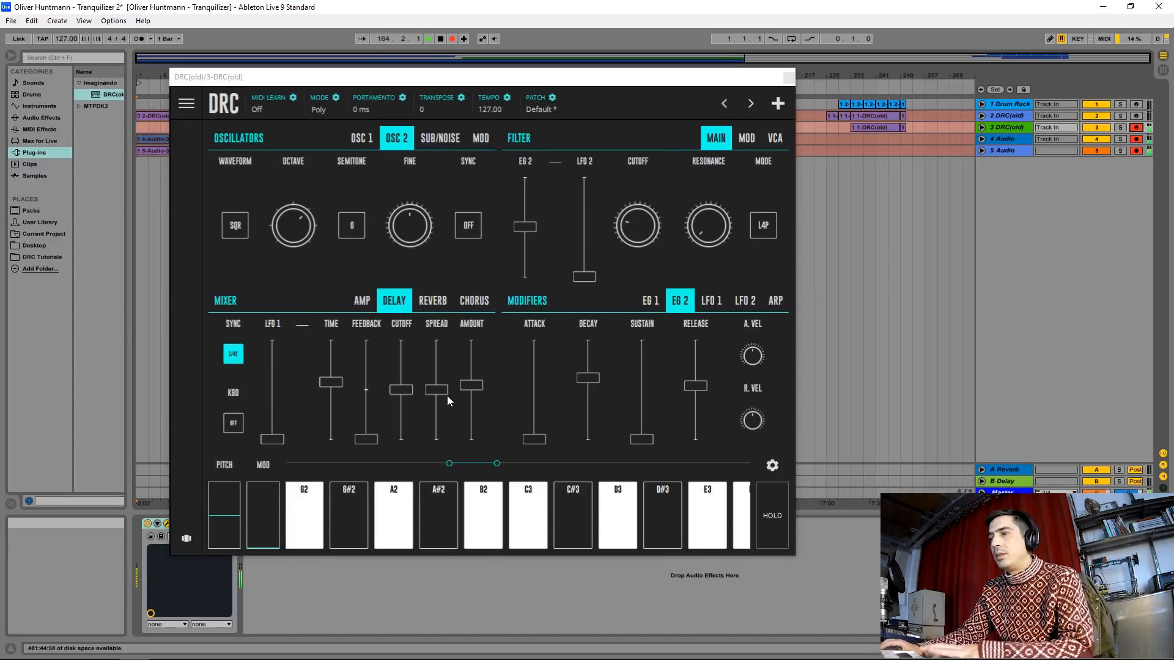
{"action": "left_click_drag", "start_coordinate": [435, 389], "coordinate": [435, 377]}
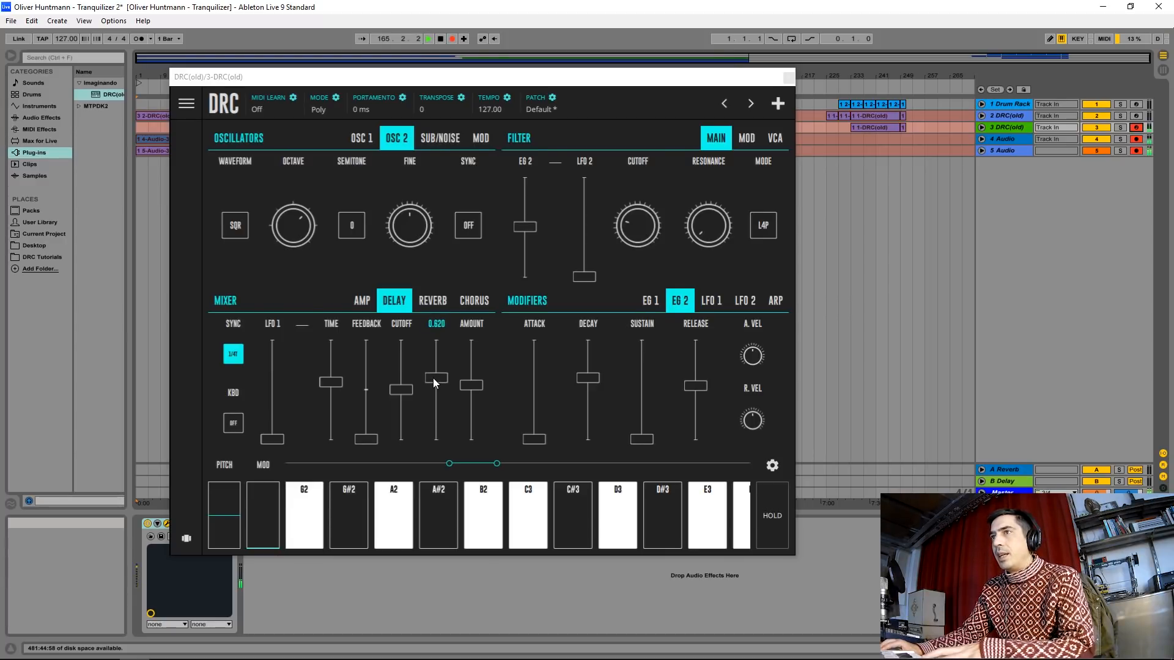
{"action": "left_click_drag", "start_coordinate": [437, 381], "coordinate": [436, 373]}
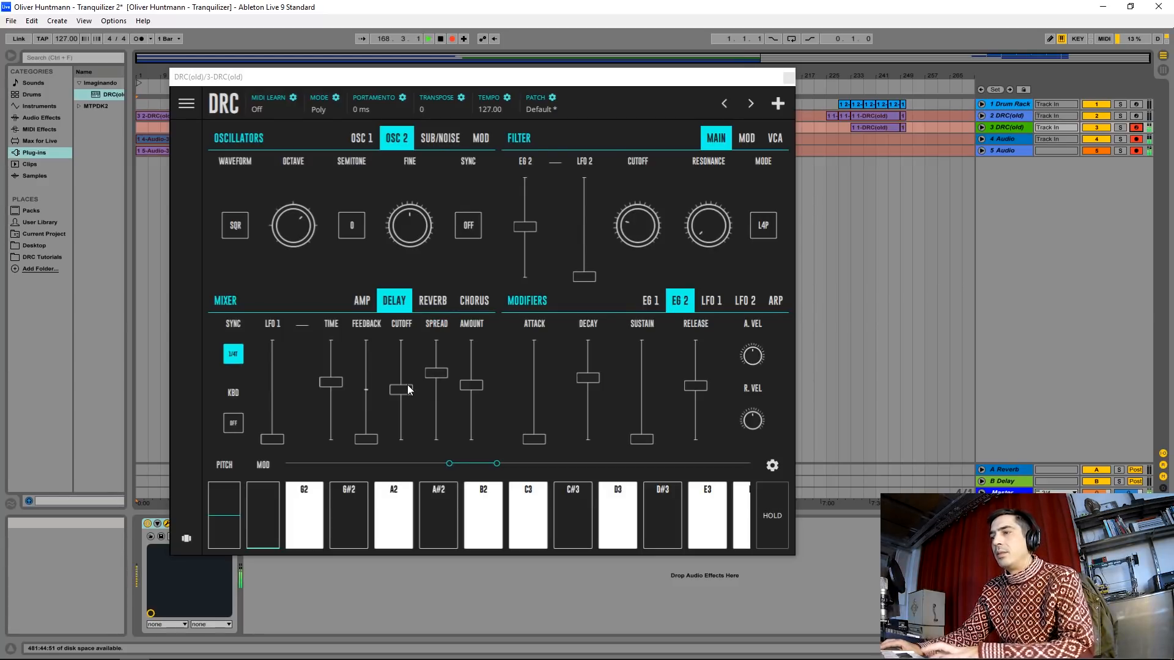
Step: Set the delay Cutoff to about 0.57 and Feedback to about 0.36
{"action": "left_click_drag", "start_coordinate": [402, 389], "coordinate": [401, 383]}
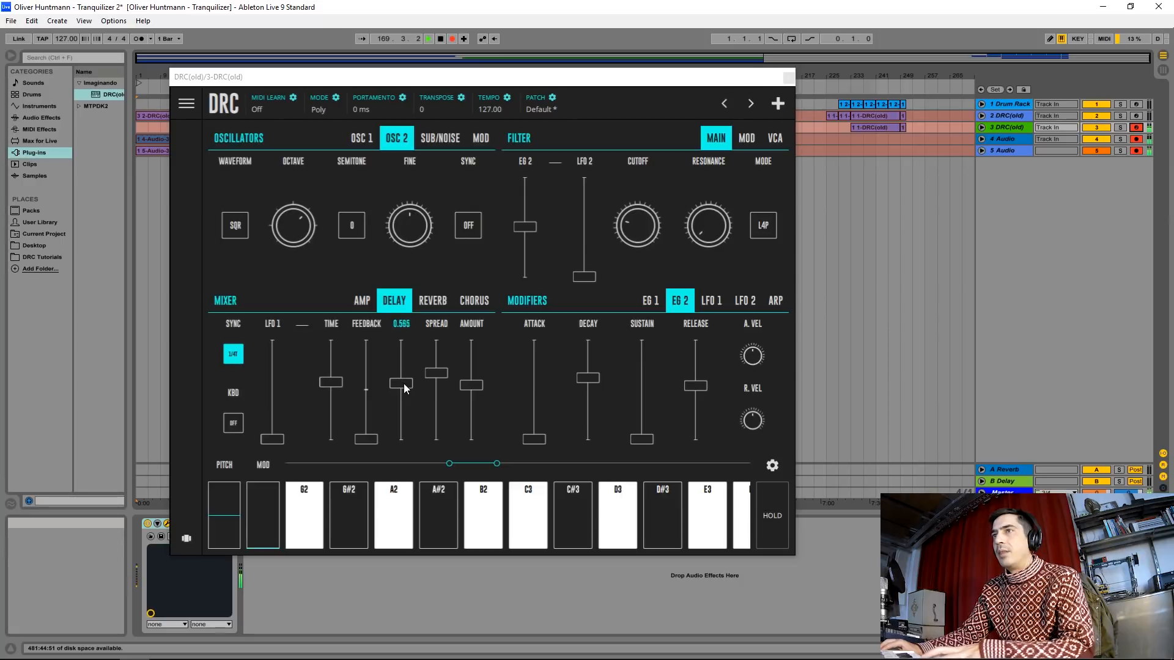
{"action": "left_click_drag", "start_coordinate": [401, 385], "coordinate": [401, 371]}
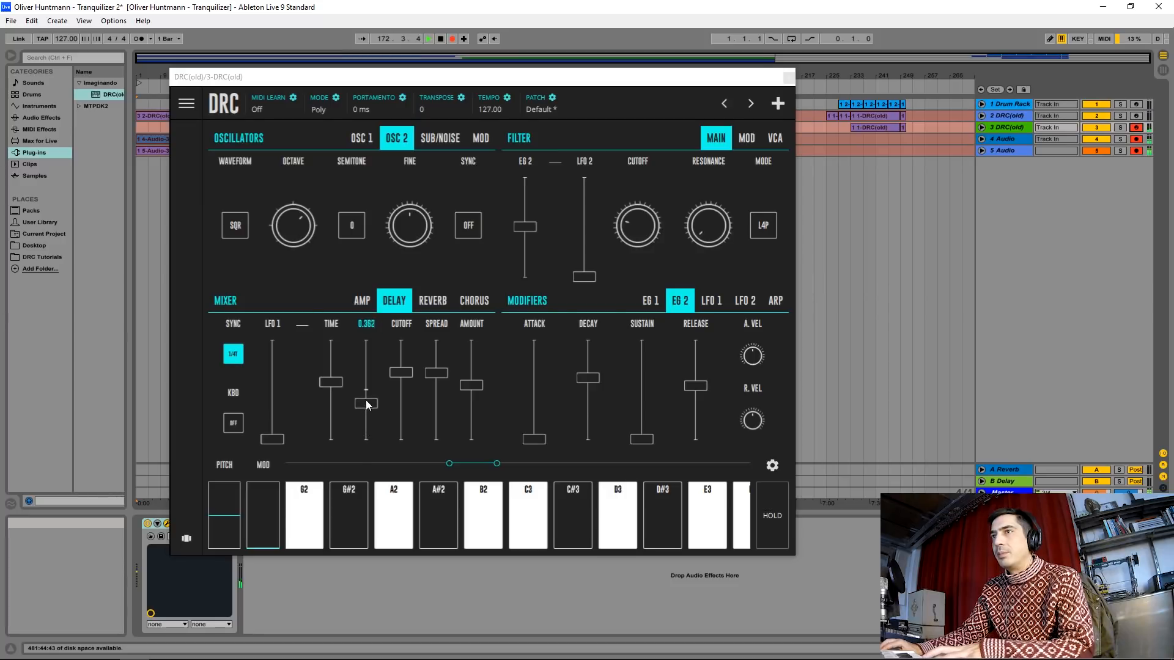
{"action": "left_click_drag", "start_coordinate": [365, 405], "coordinate": [366, 395]}
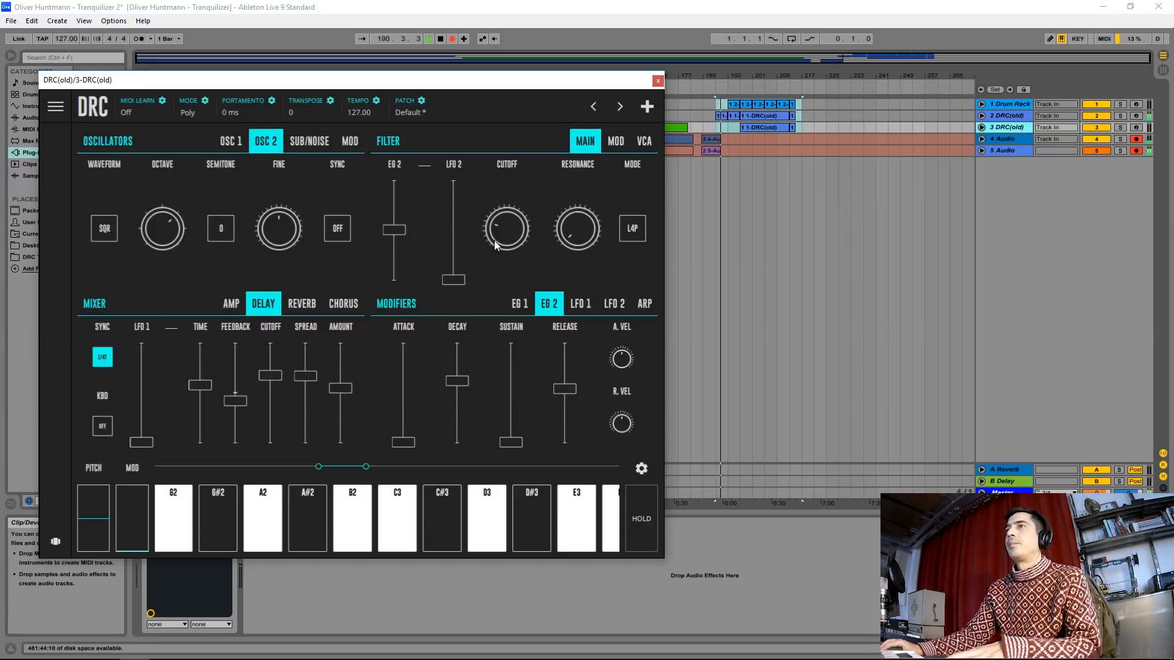
Step: Return to the EG 1 tab in the DRC Modifiers section
{"action": "left_click", "coordinate": [518, 303]}
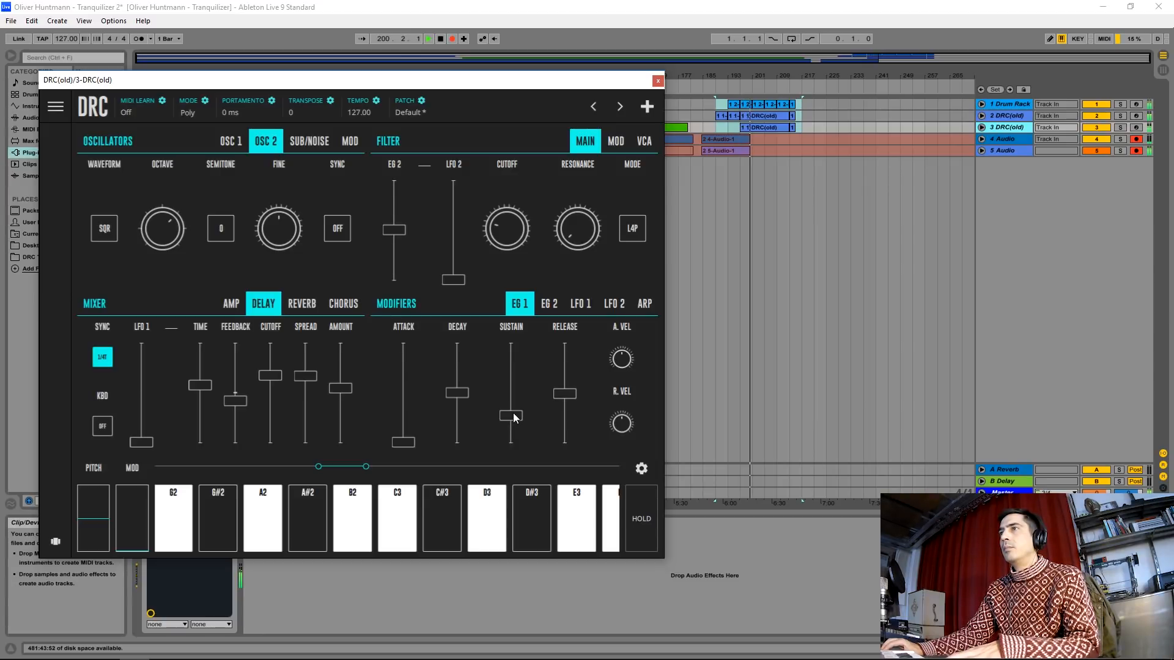
Step: Drag the EG 1 Sustain fader up to about 0.69
{"action": "left_click_drag", "start_coordinate": [511, 418], "coordinate": [511, 402]}
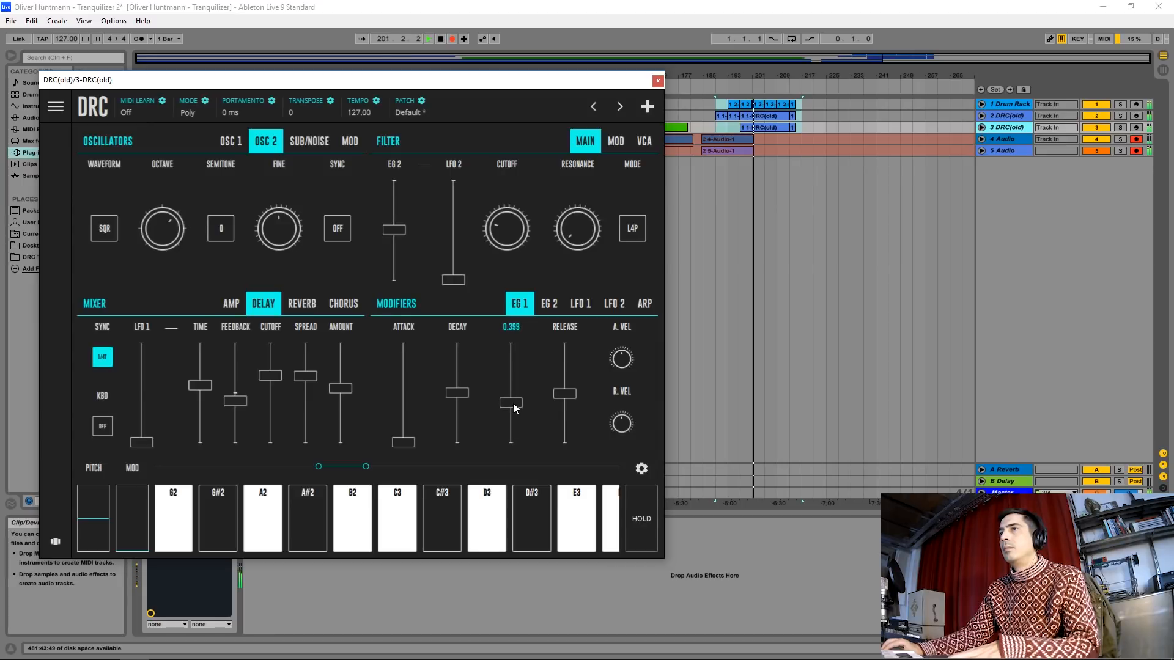
{"action": "left_click_drag", "start_coordinate": [511, 405], "coordinate": [511, 374]}
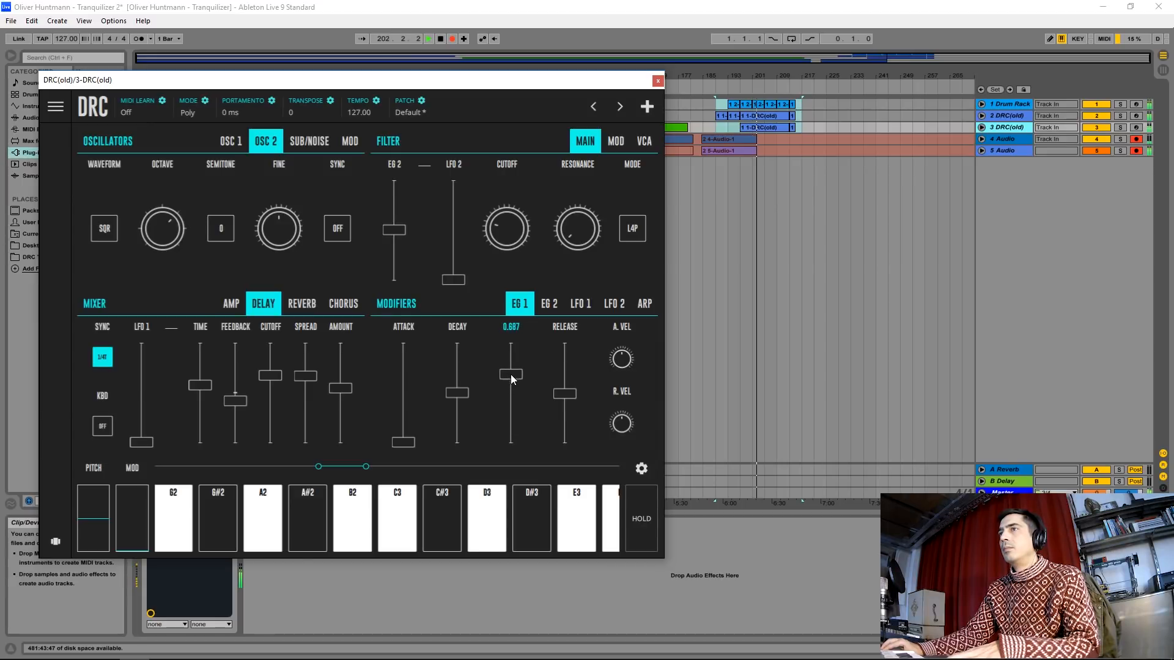